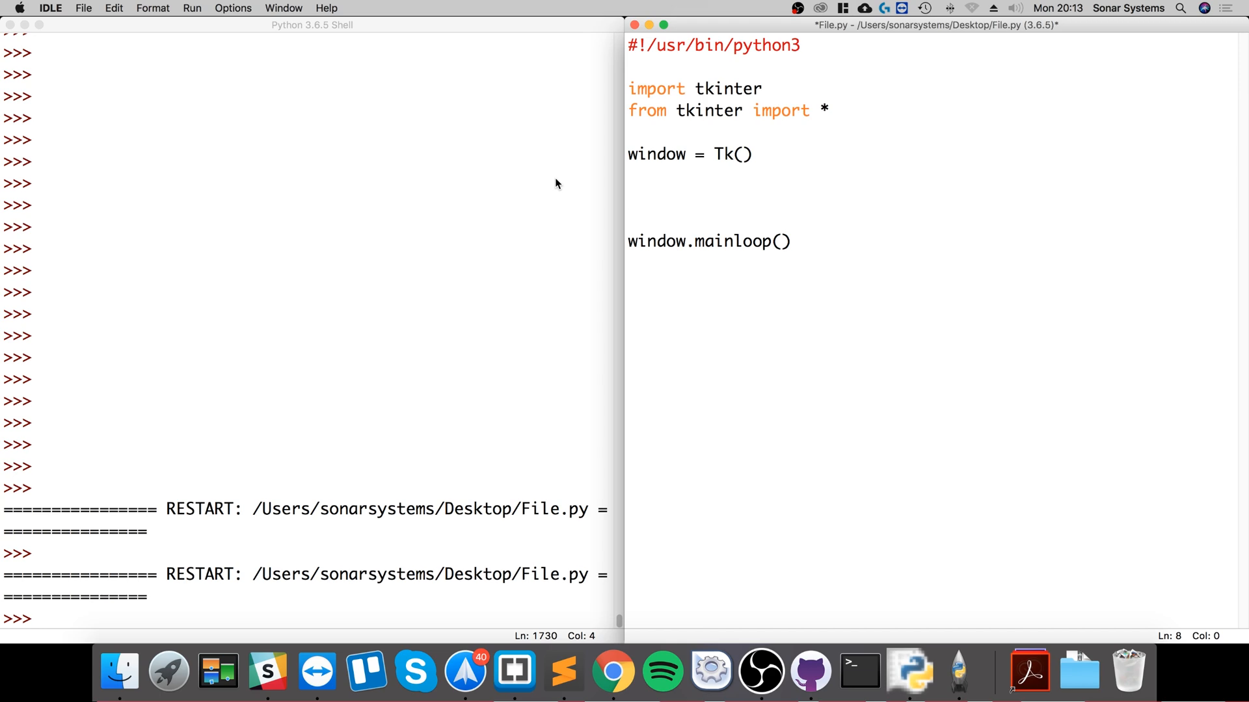
- Add m1 = PanedWindow(window) on the empty line before mainloop
{"action": "left_click", "coordinate": [628, 196]}
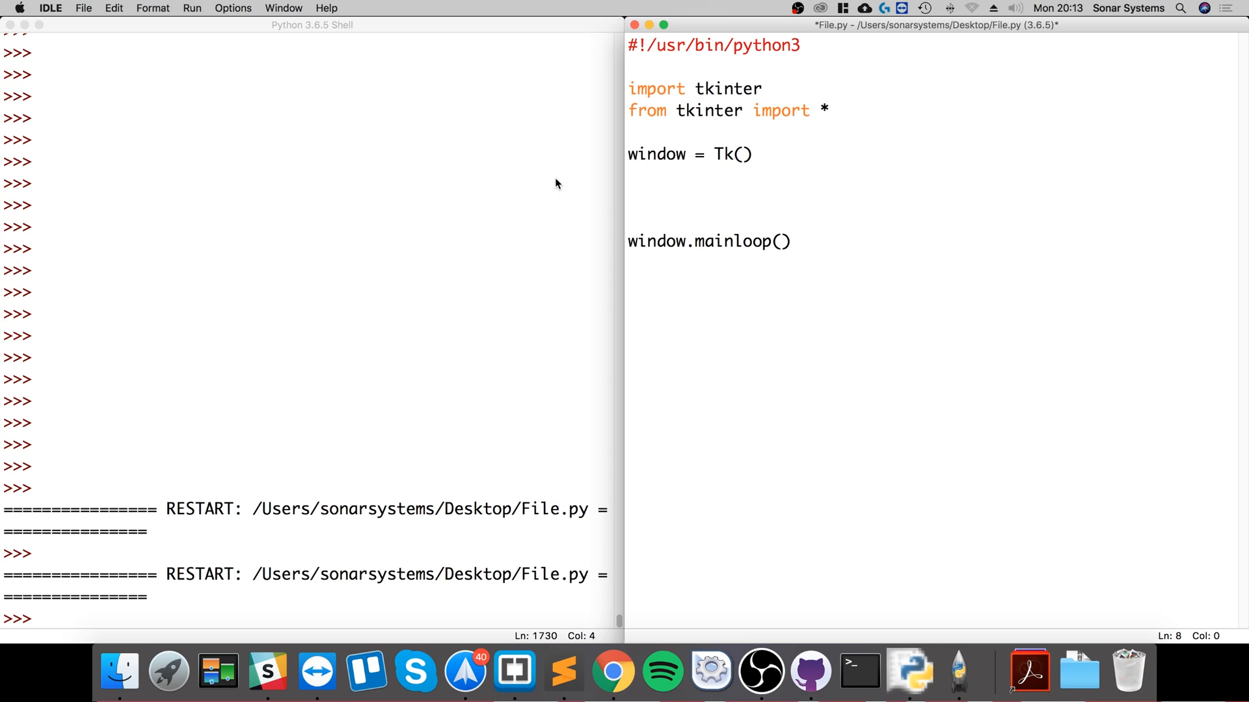
{"action": "left_click", "coordinate": [628, 198]}
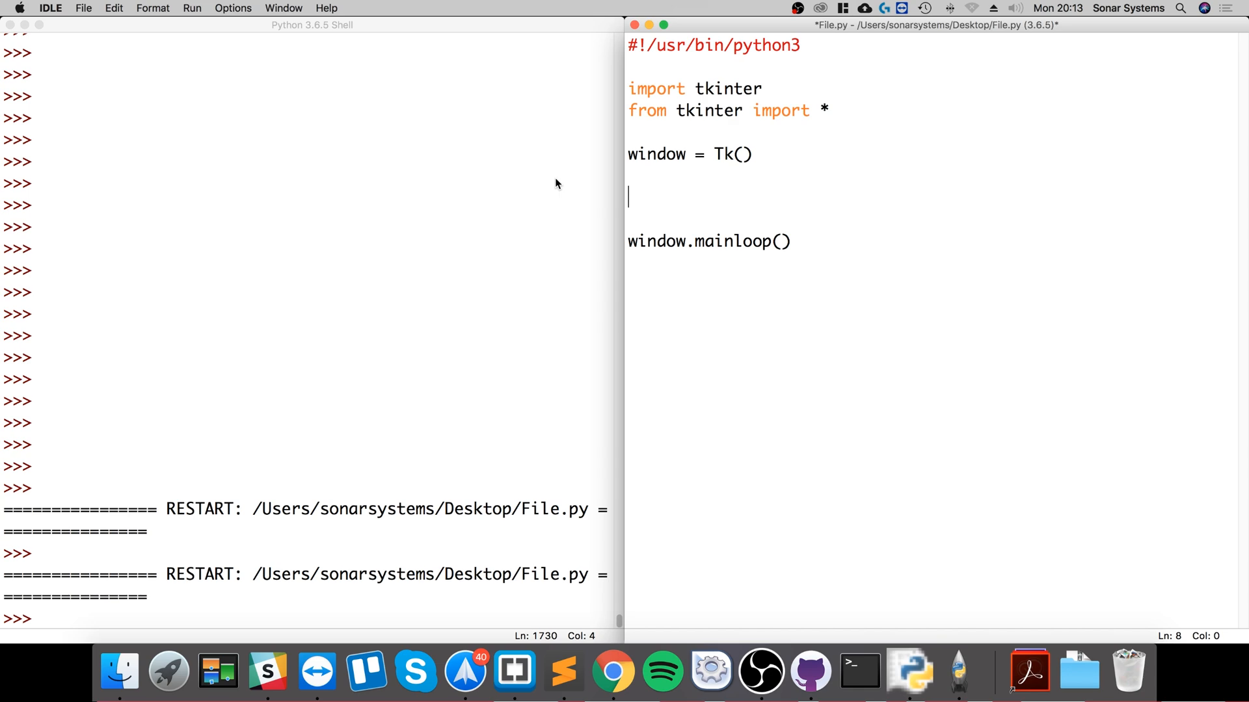
{"action": "type", "text": "m1"}
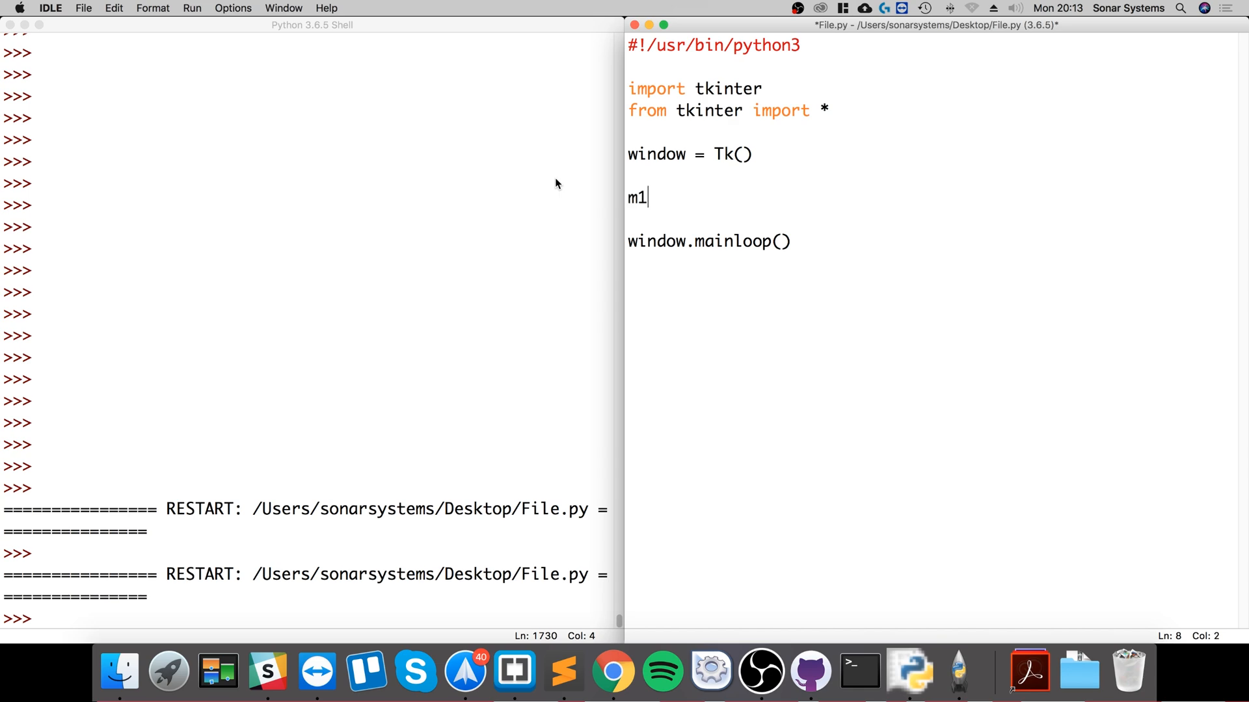
{"action": "type", "text": "= Pa"}
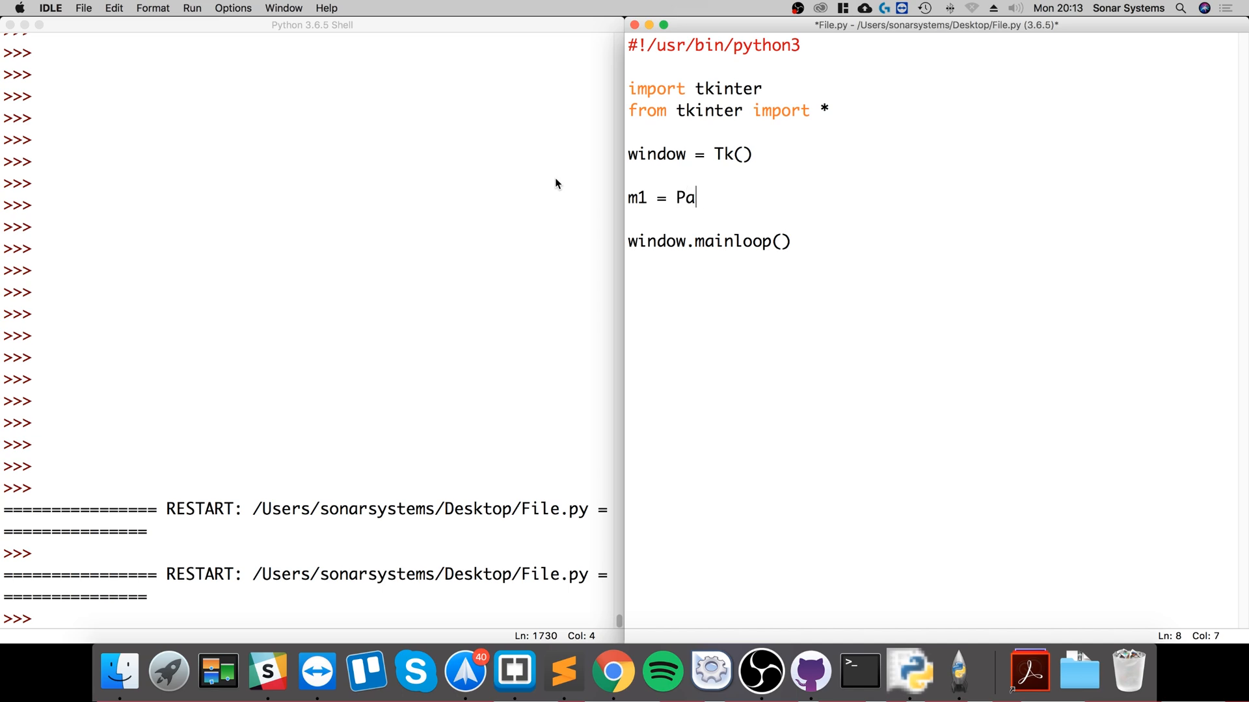
{"action": "type", "text": "nedWindo"}
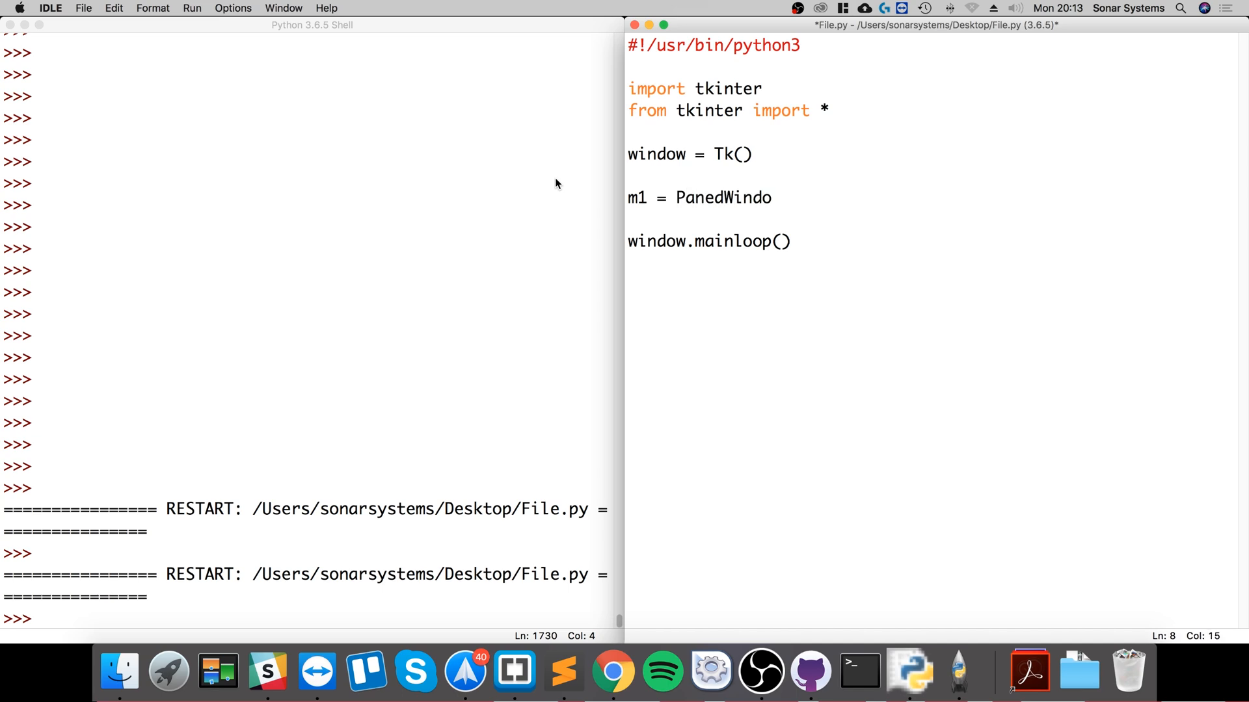
{"action": "type", "text": "w(window)"}
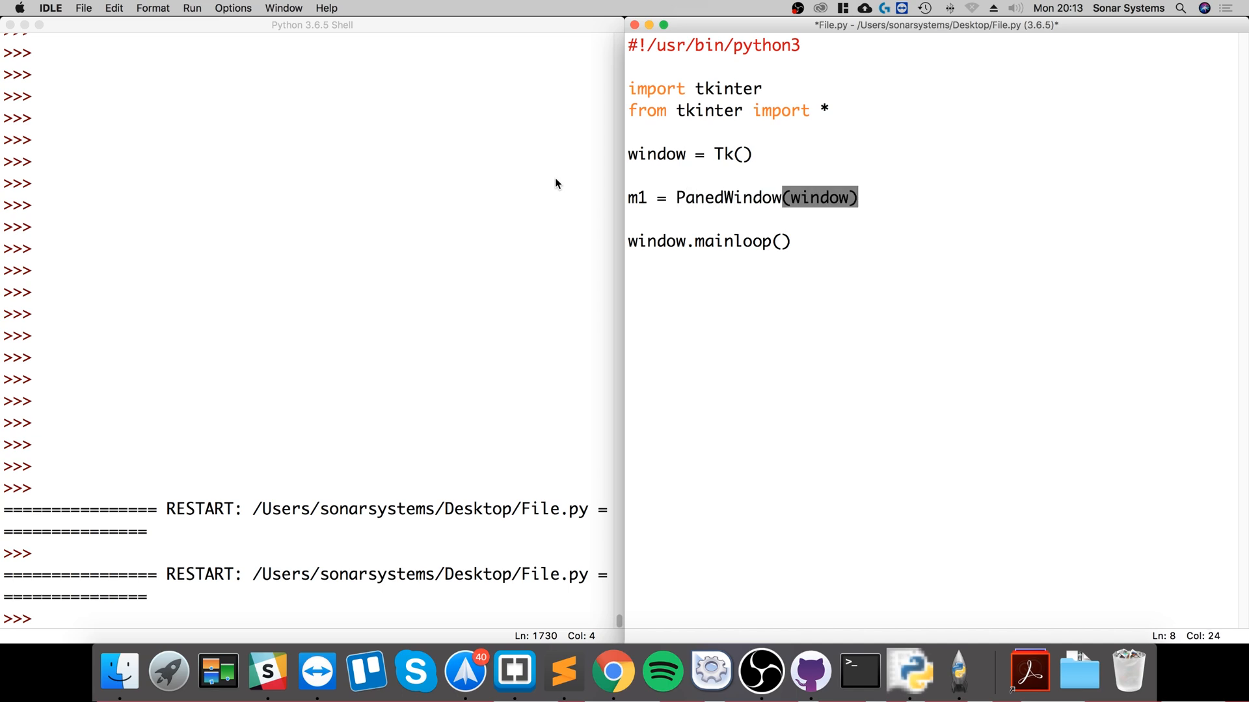
{"action": "key", "text": "Return"}
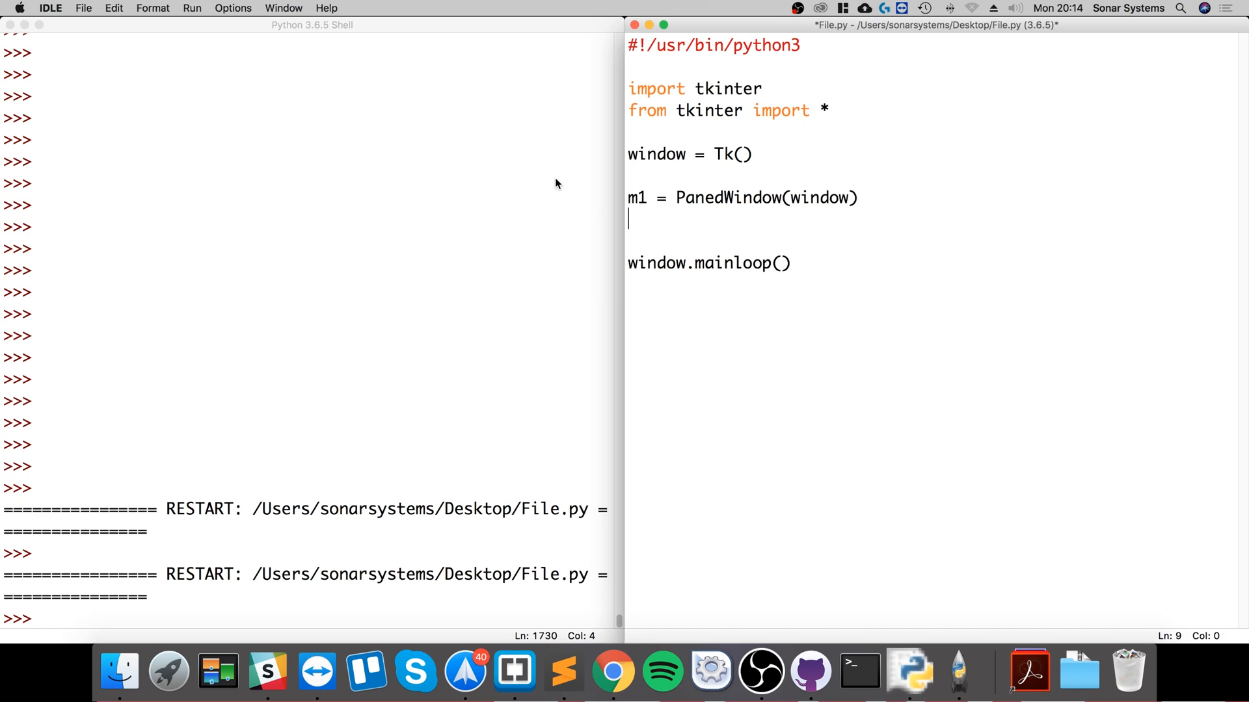
- Add m1.pack(fill = BOTH, expand = 1) below it, fixing a typo
{"action": "type", "text": "m1.pack"}
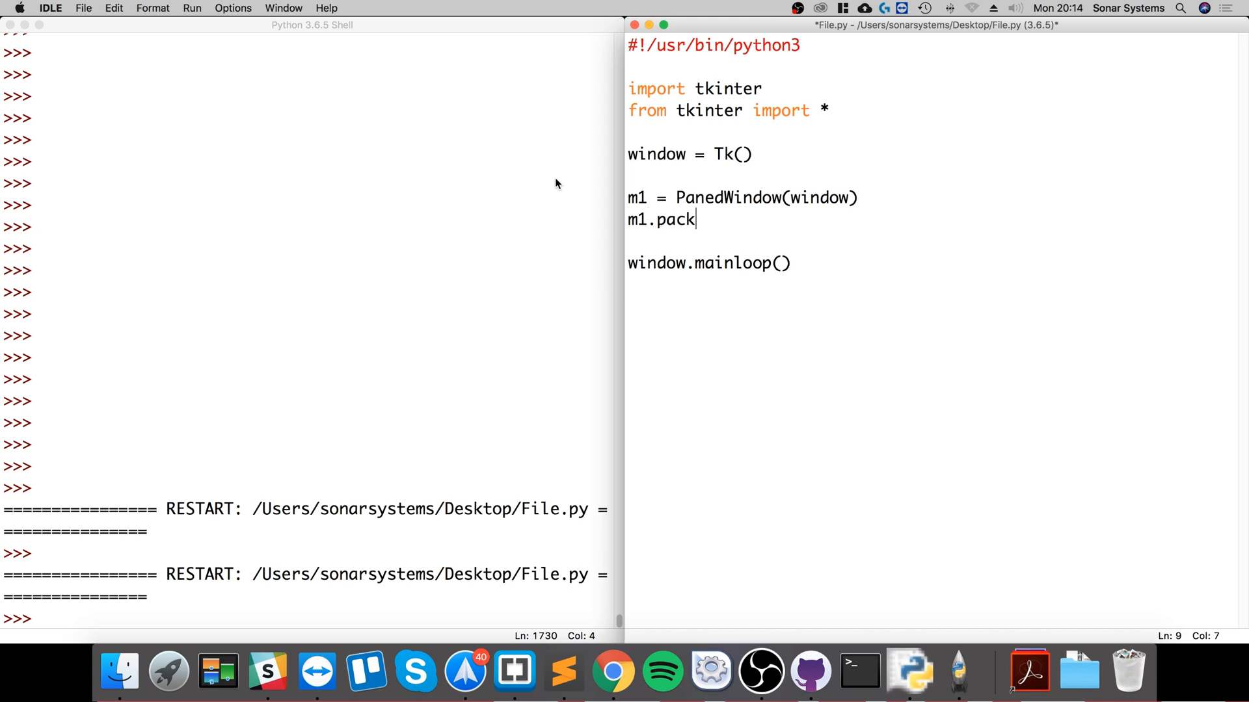
{"action": "type", "text": "(fill ="}
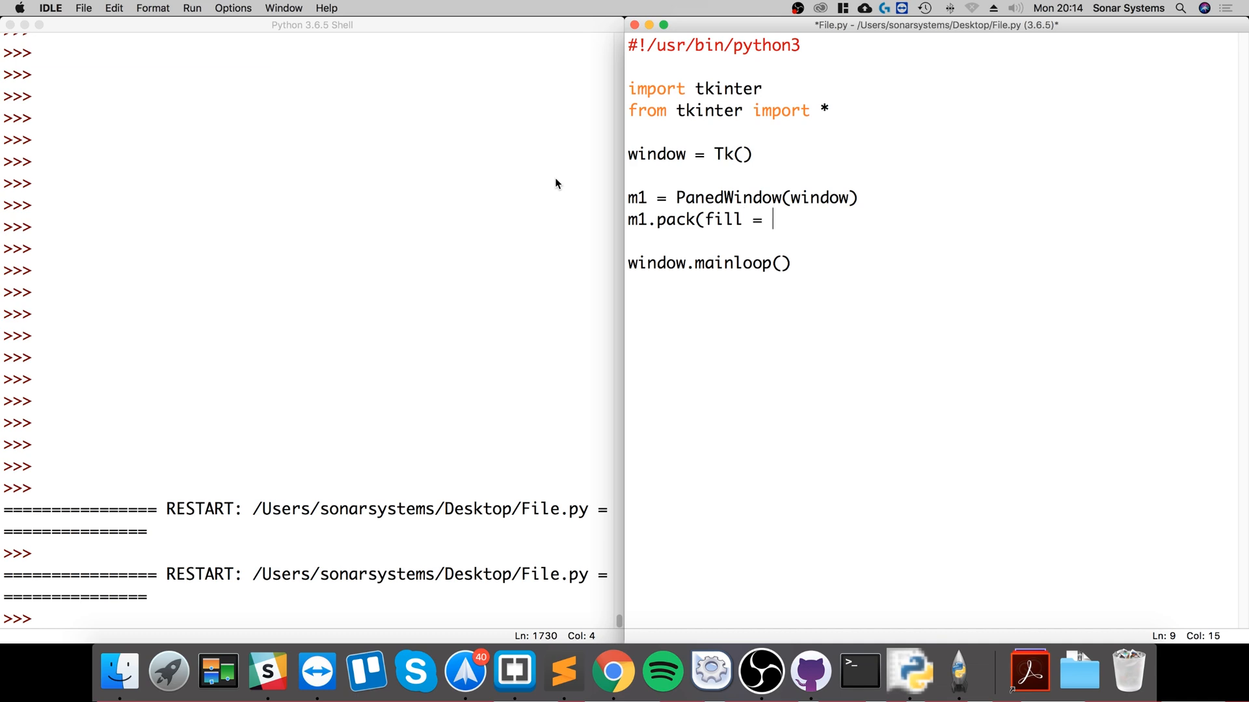
{"action": "type", "text": "BOTJ, ex"}
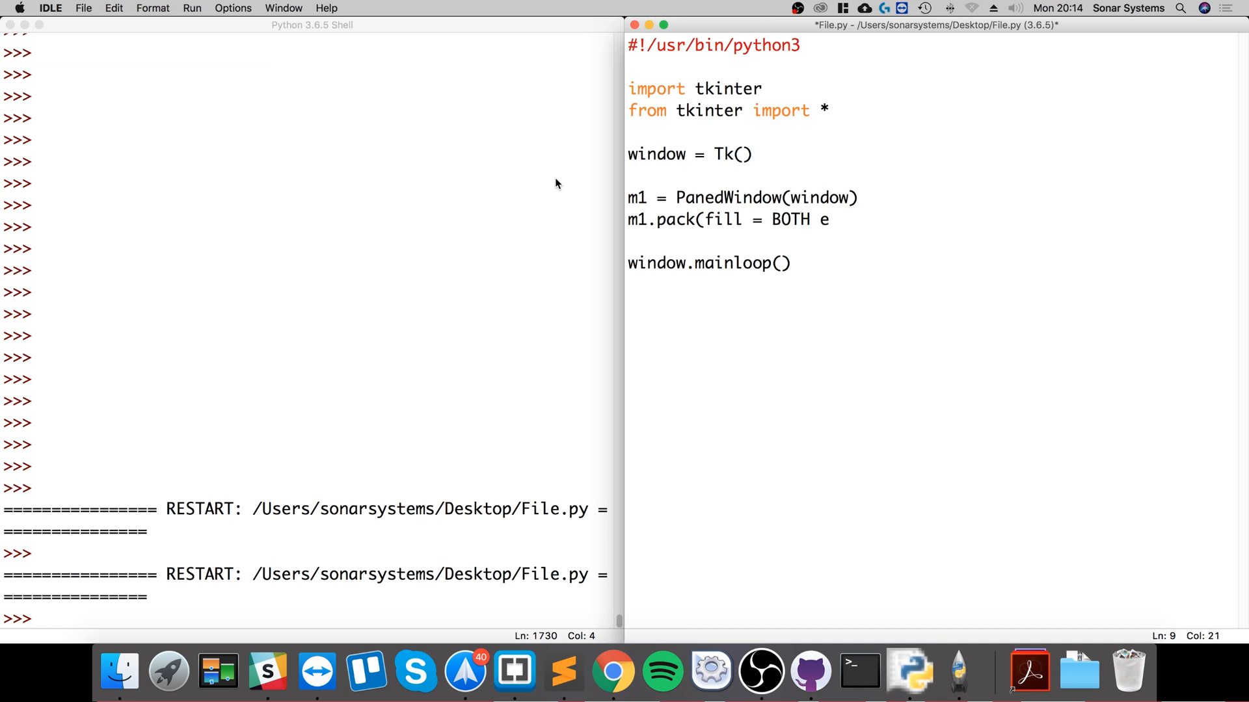
{"action": "key", "text": "Backspace"}
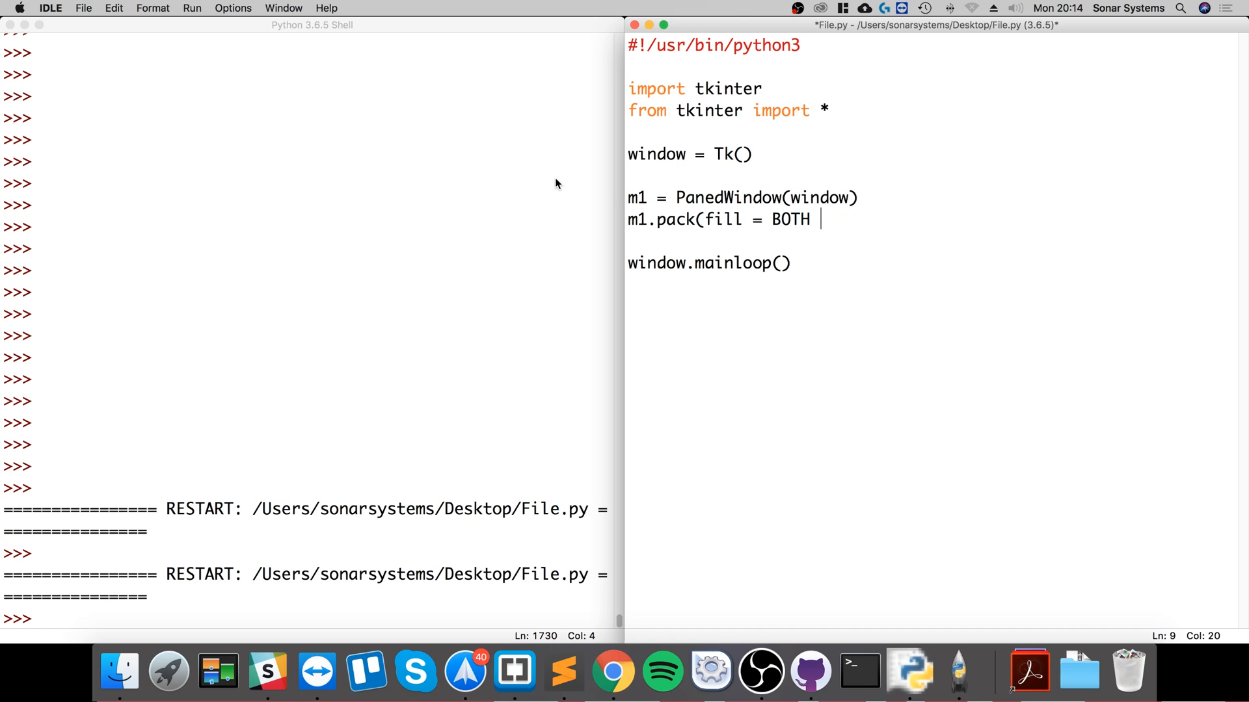
{"action": "type", "text": ", expand"}
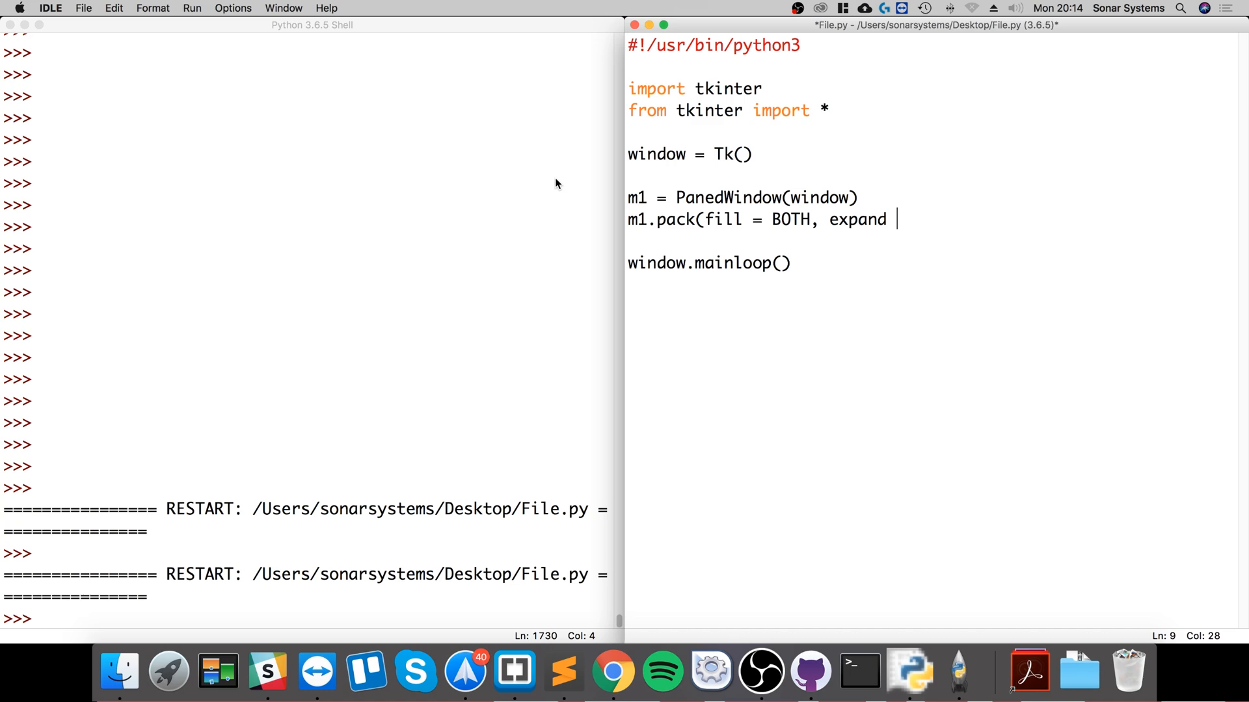
{"action": "type", "text": "= 1"}
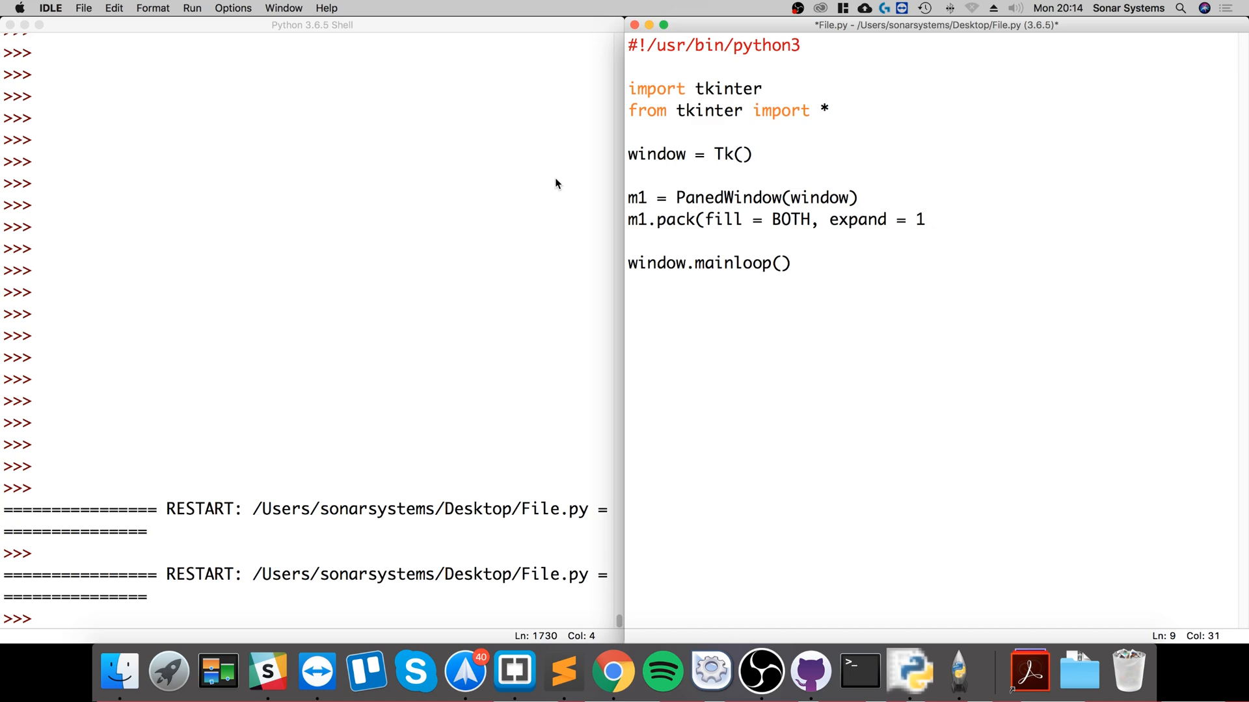
{"action": "type", "text": ")"}
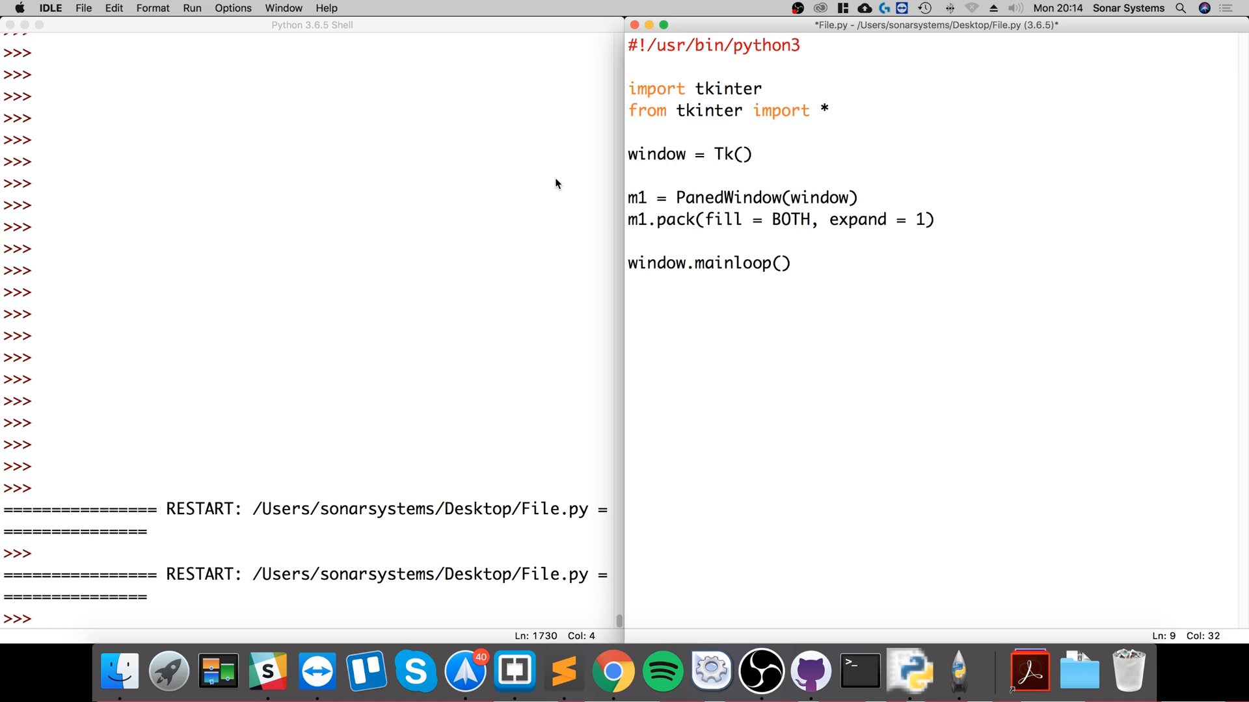
- Add left = Entry(m1, bd = 5) and m1.add(left) on new lines
{"action": "key", "text": "Return"}
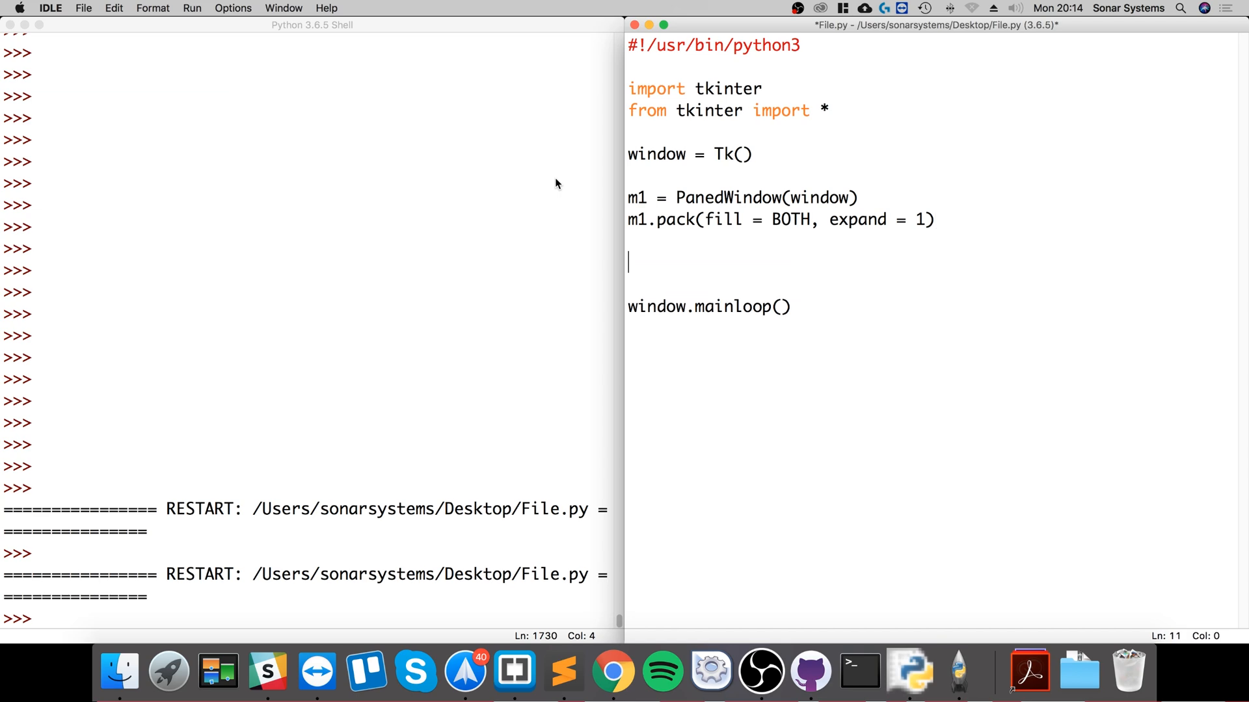
{"action": "type", "text": "left"}
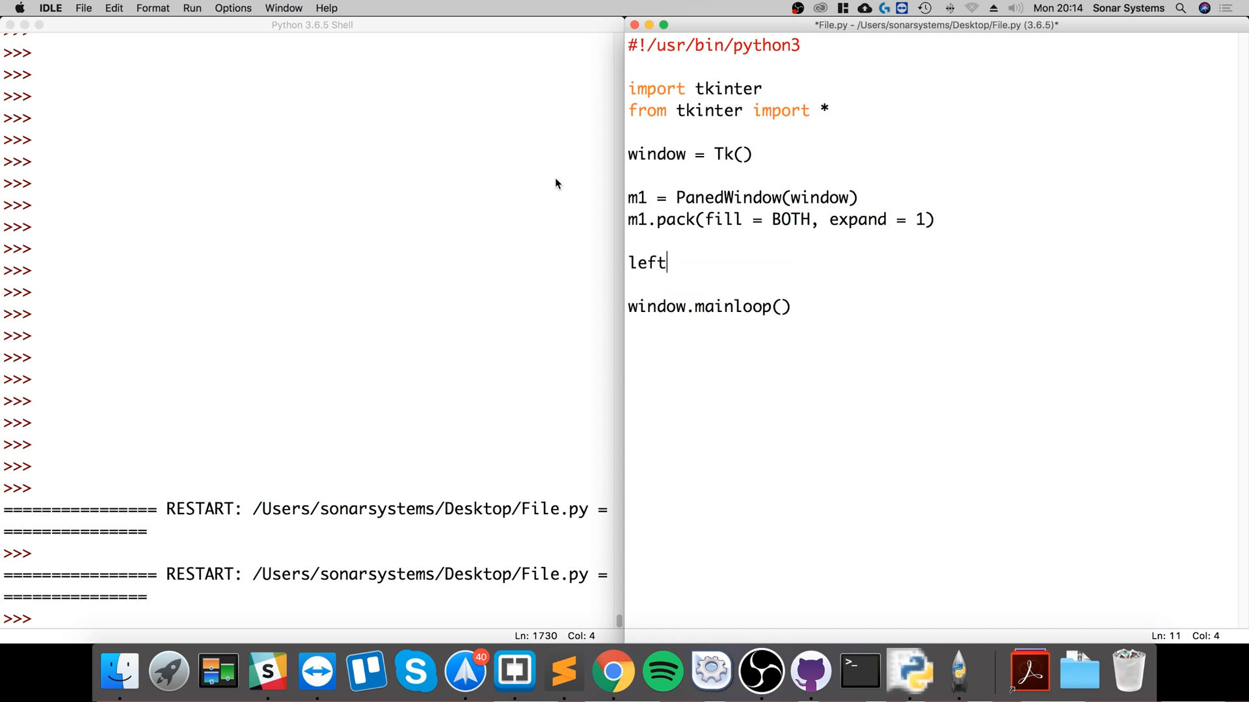
{"action": "type", "text": "="}
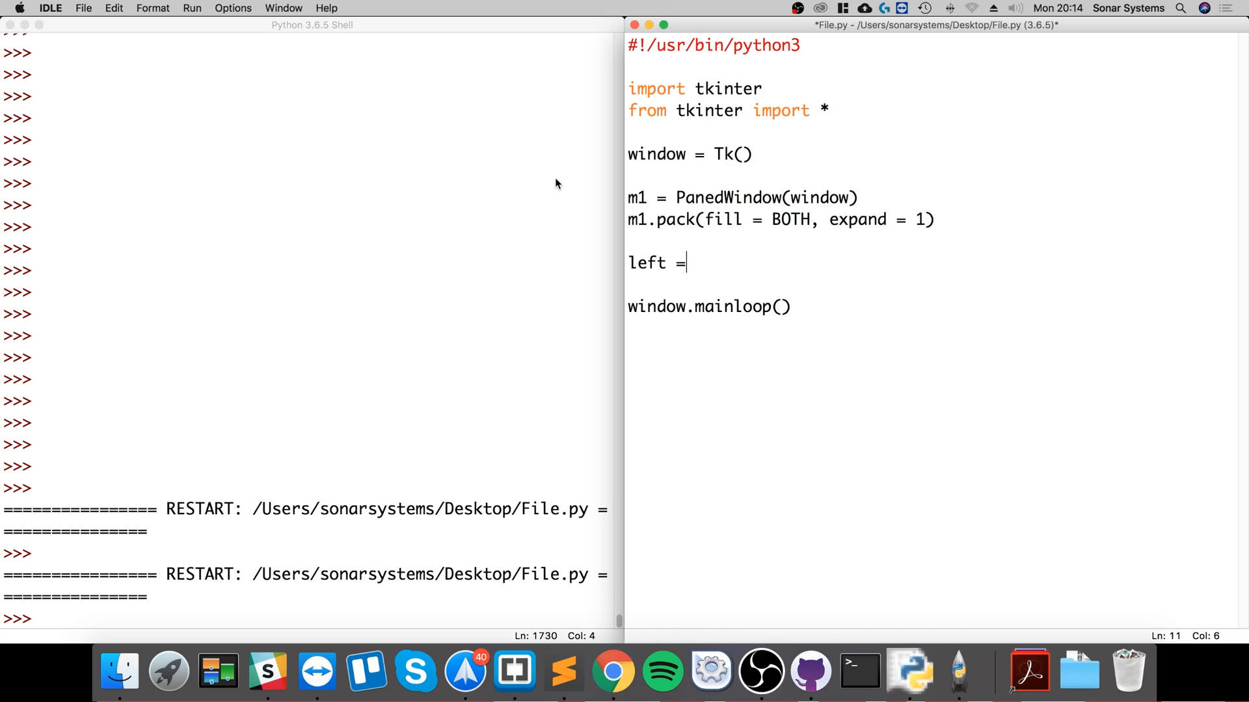
{"action": "type", "text": "Entry"}
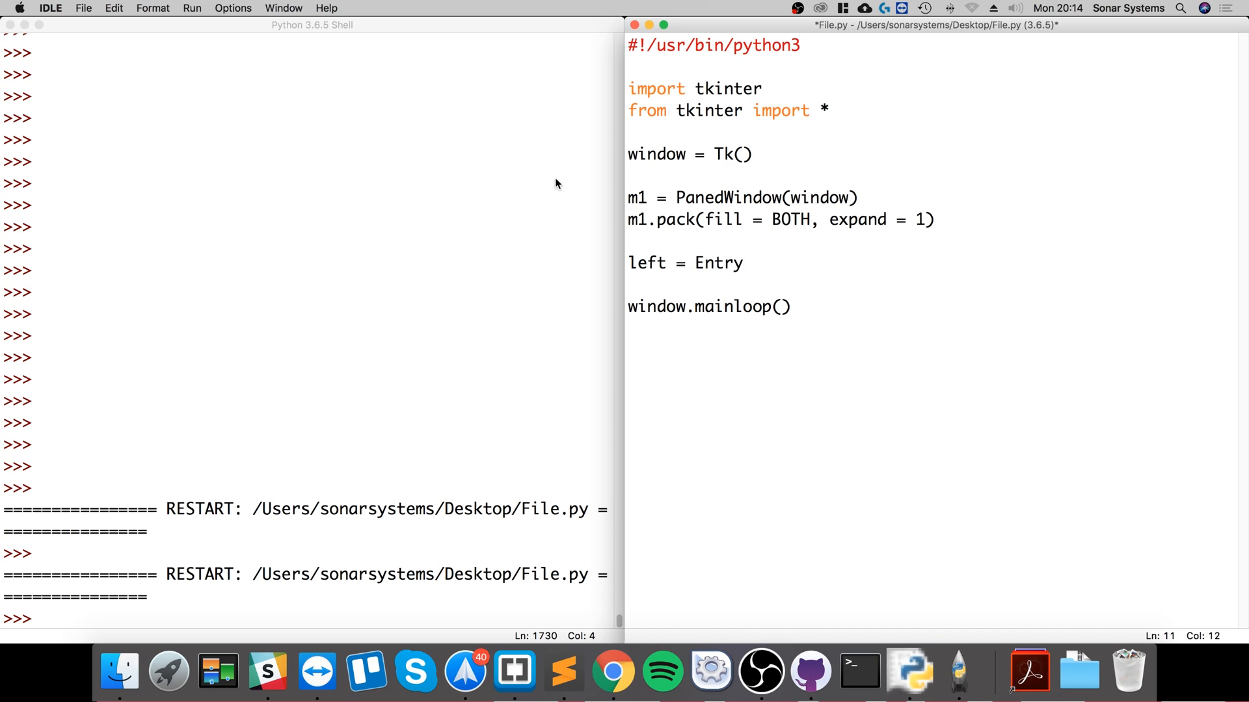
{"action": "type", "text": "(m1, bd"}
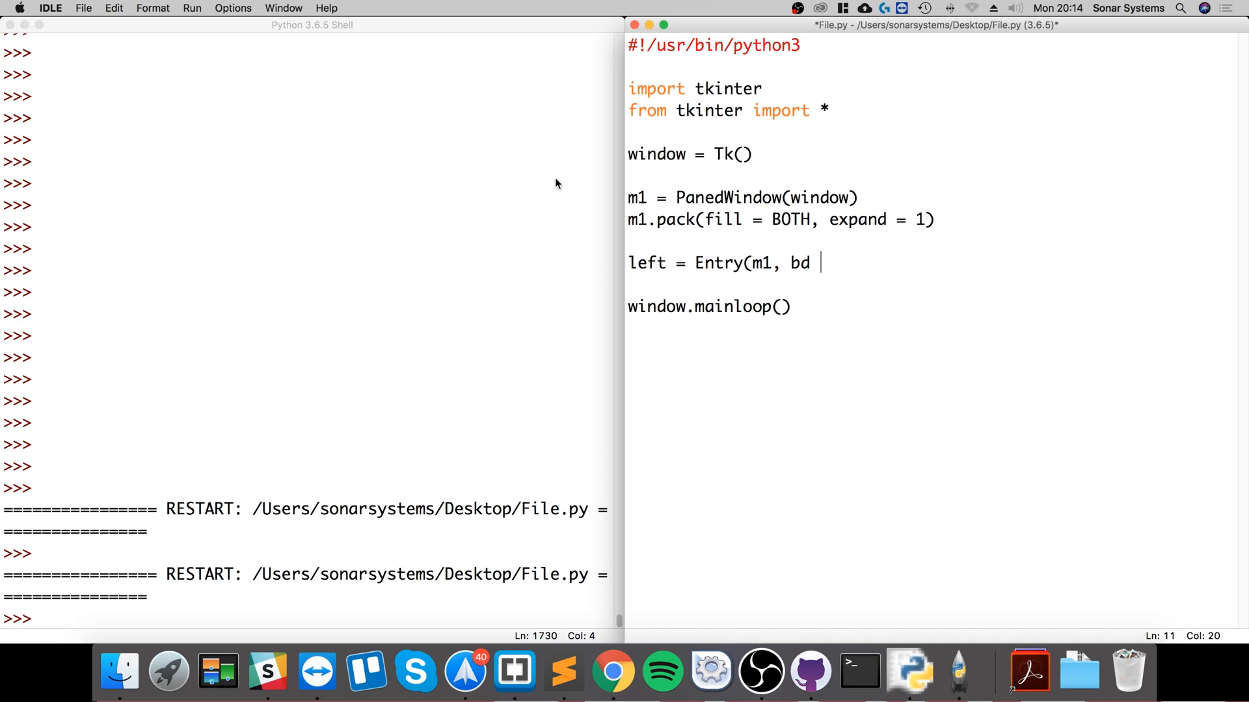
{"action": "type", "text": "= 5)"}
{"action": "type", "text": "m1.add"}
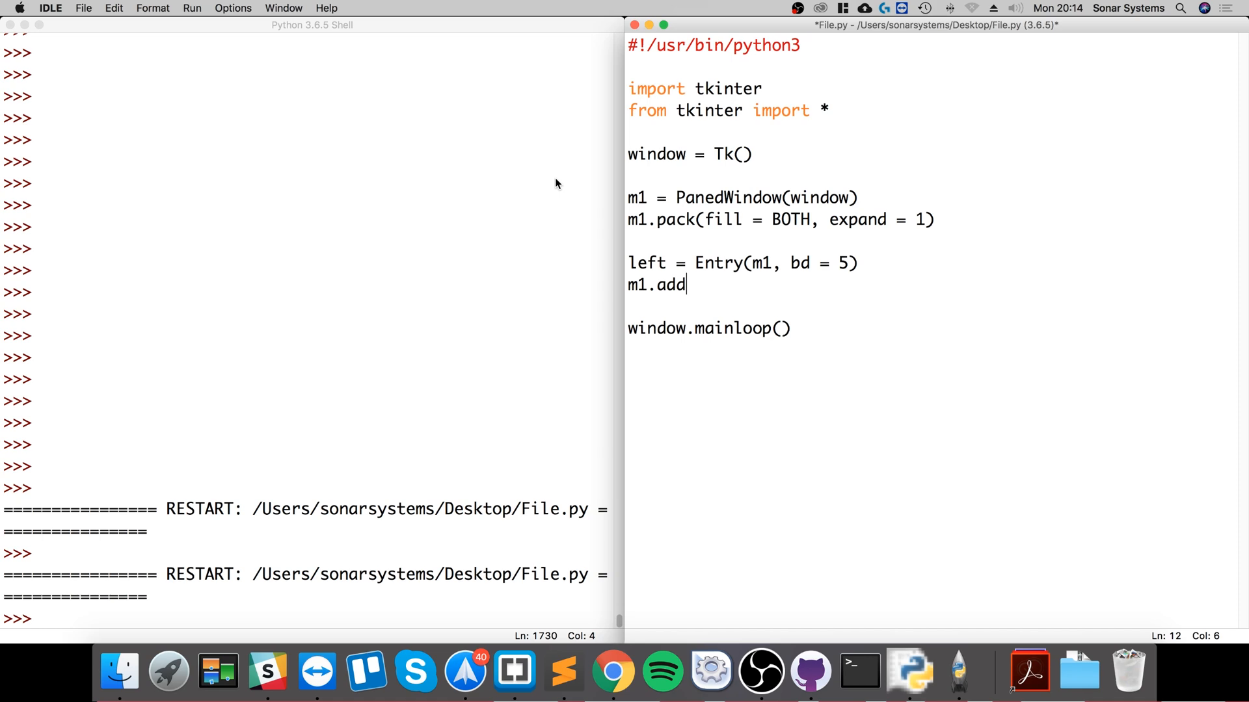
{"action": "type", "text": "(left"}
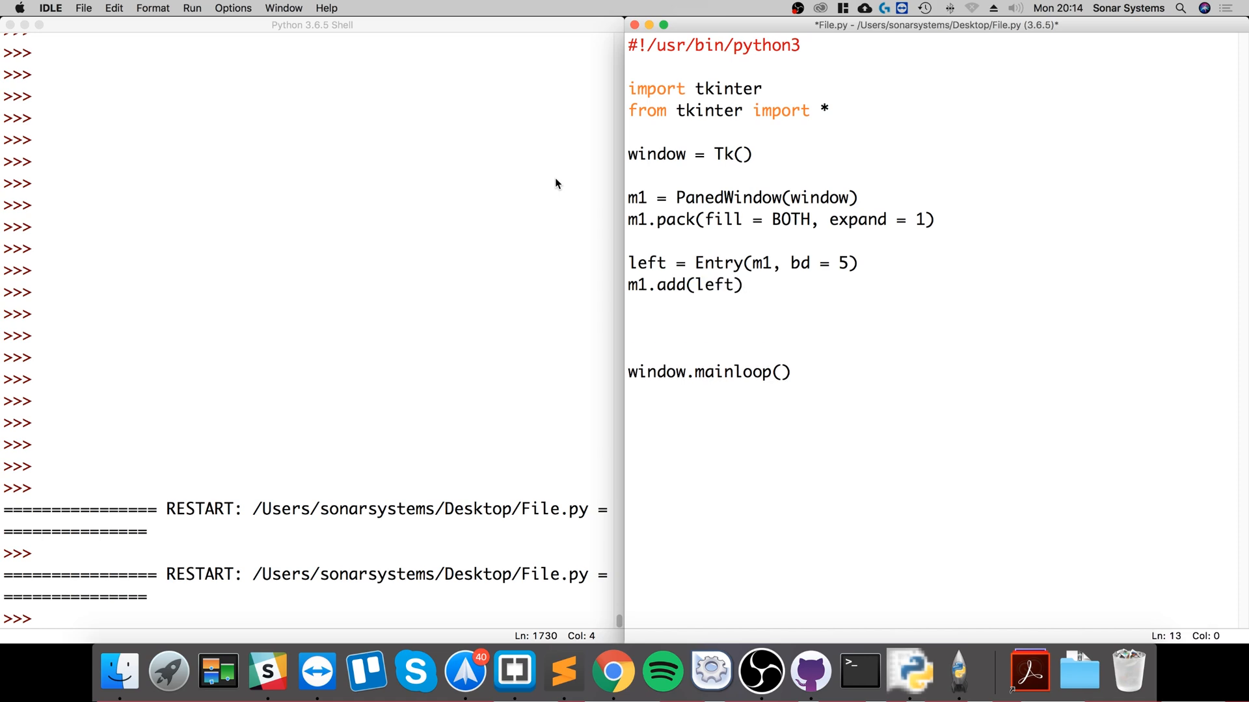
- Write m2 = PanedWindow(m1, orient = VERTICAL), fixing the 'orient' typo, then m1.add(m2)
{"action": "type", "text": "m"}
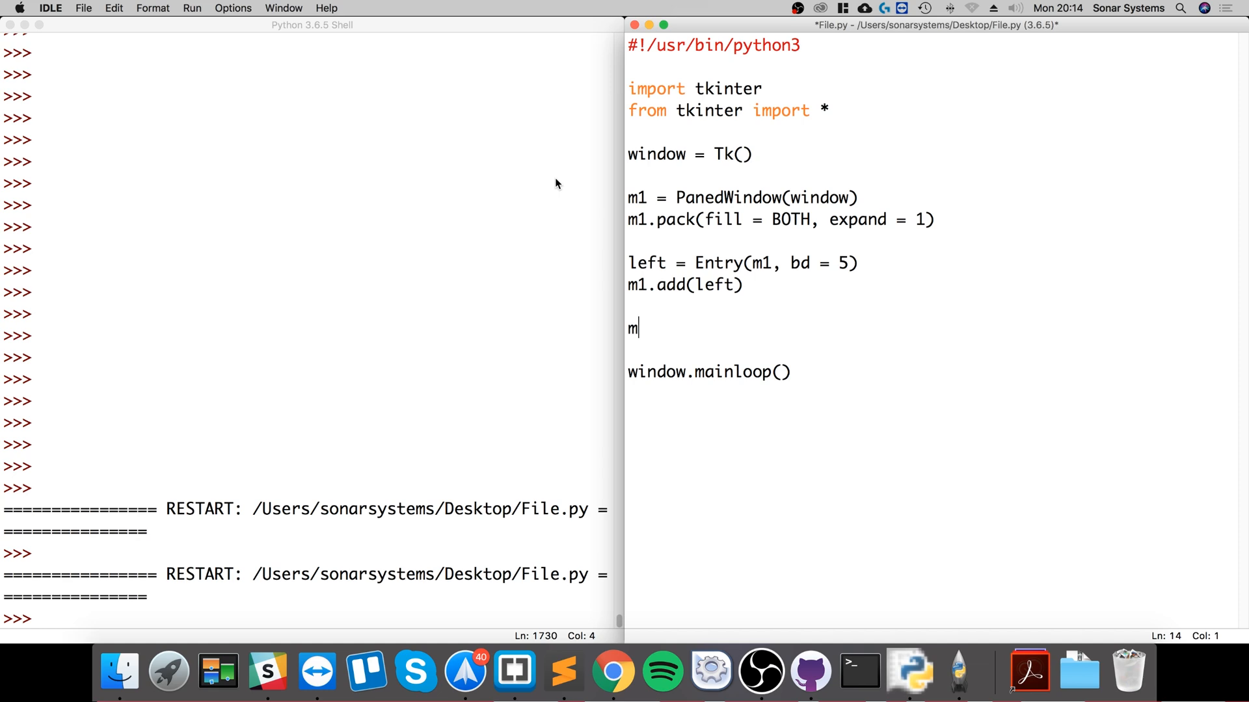
{"action": "type", "text": "2 = Pane"}
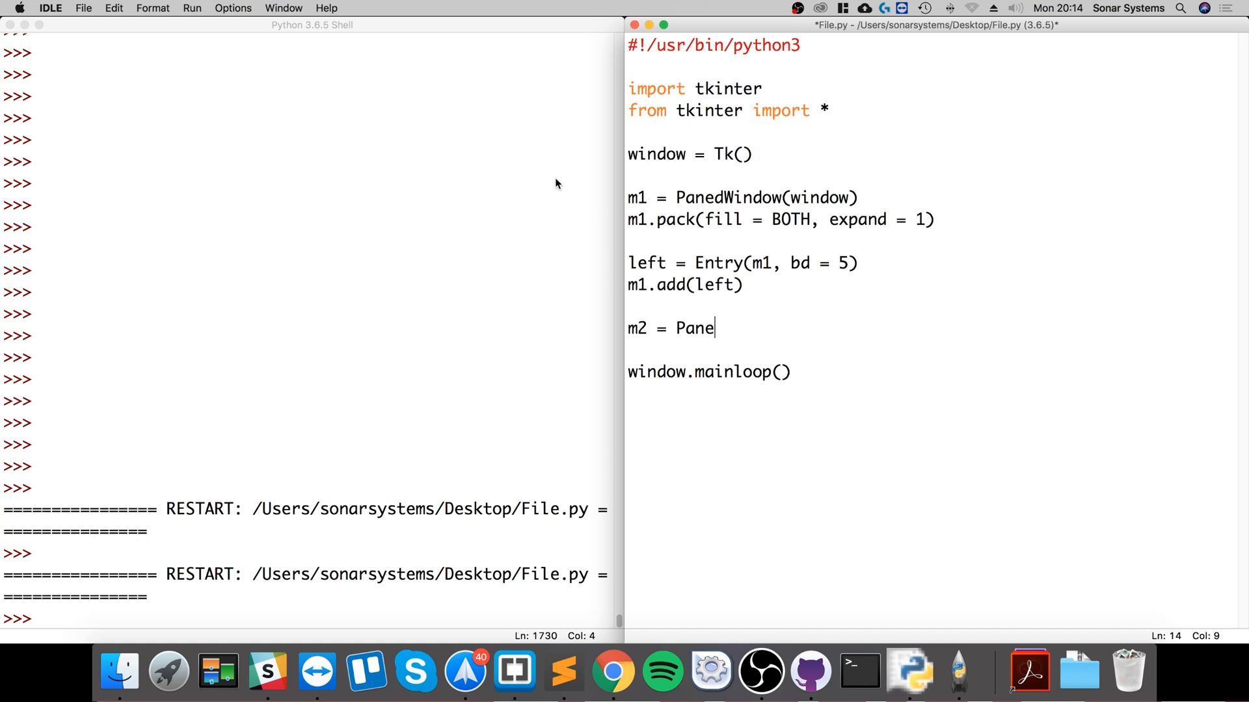
{"action": "type", "text": "dWindow"}
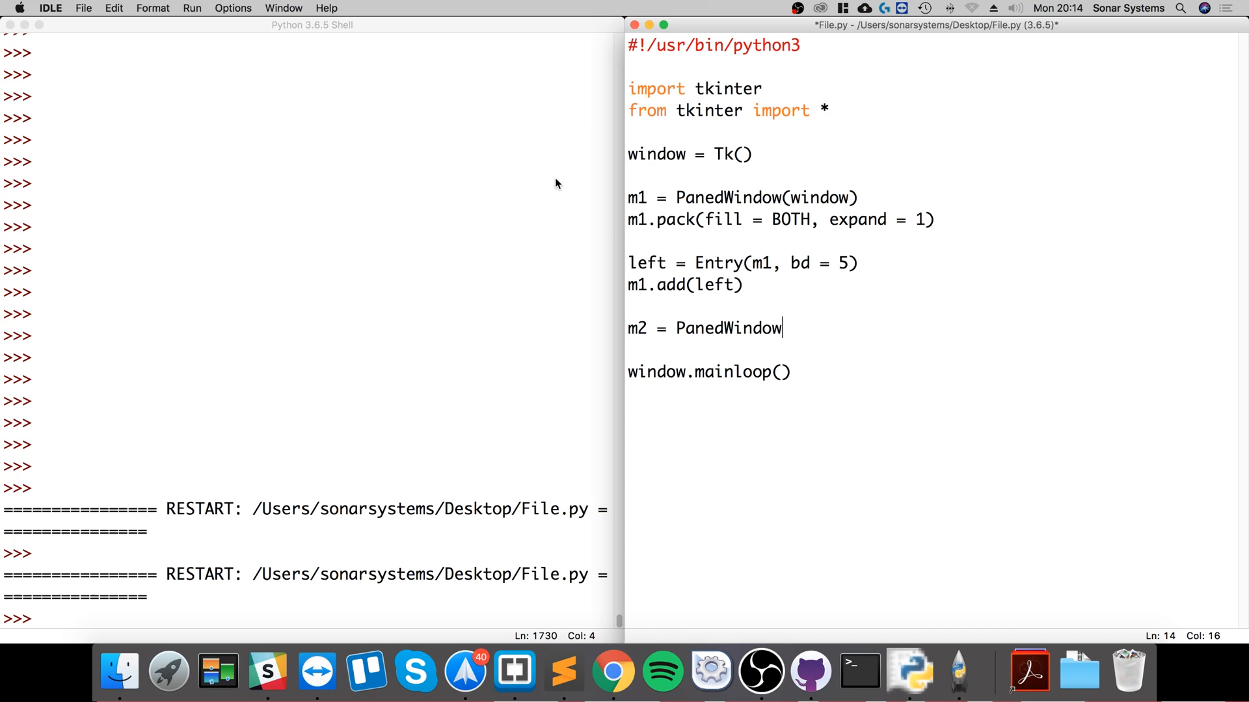
{"action": "type", "text": "("}
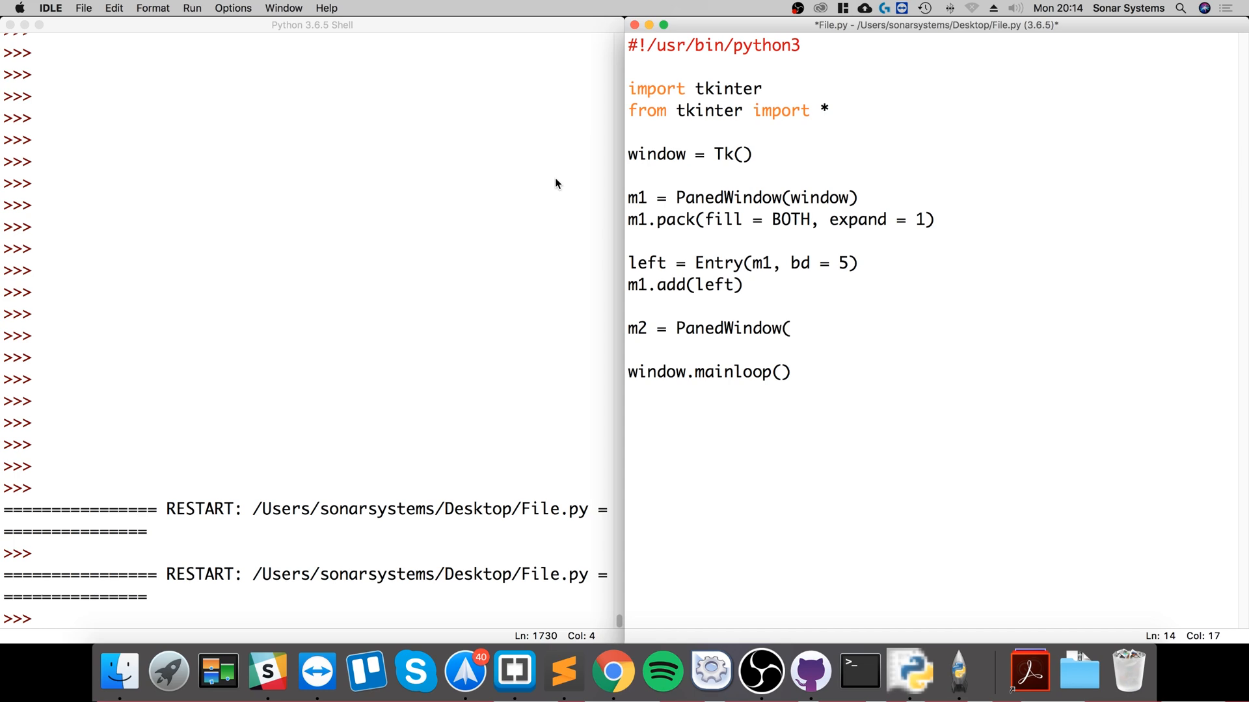
{"action": "type", "text": "m1"}
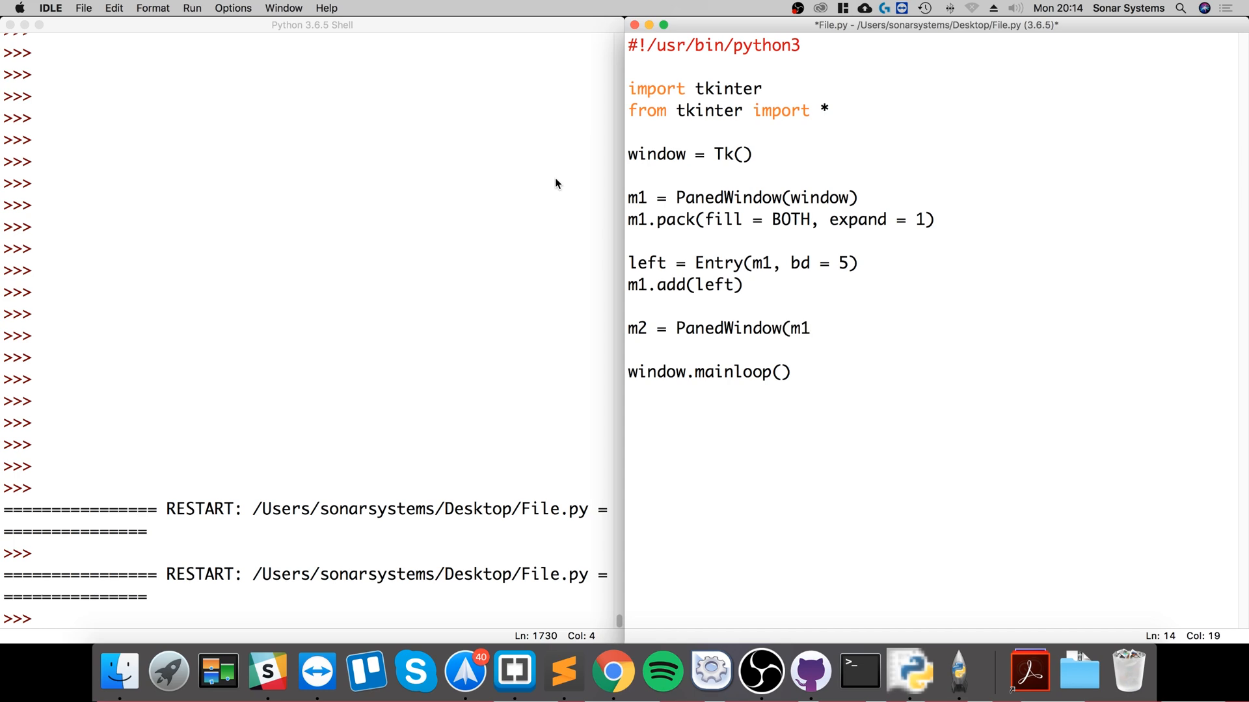
{"action": "type", "text": ", orgient"}
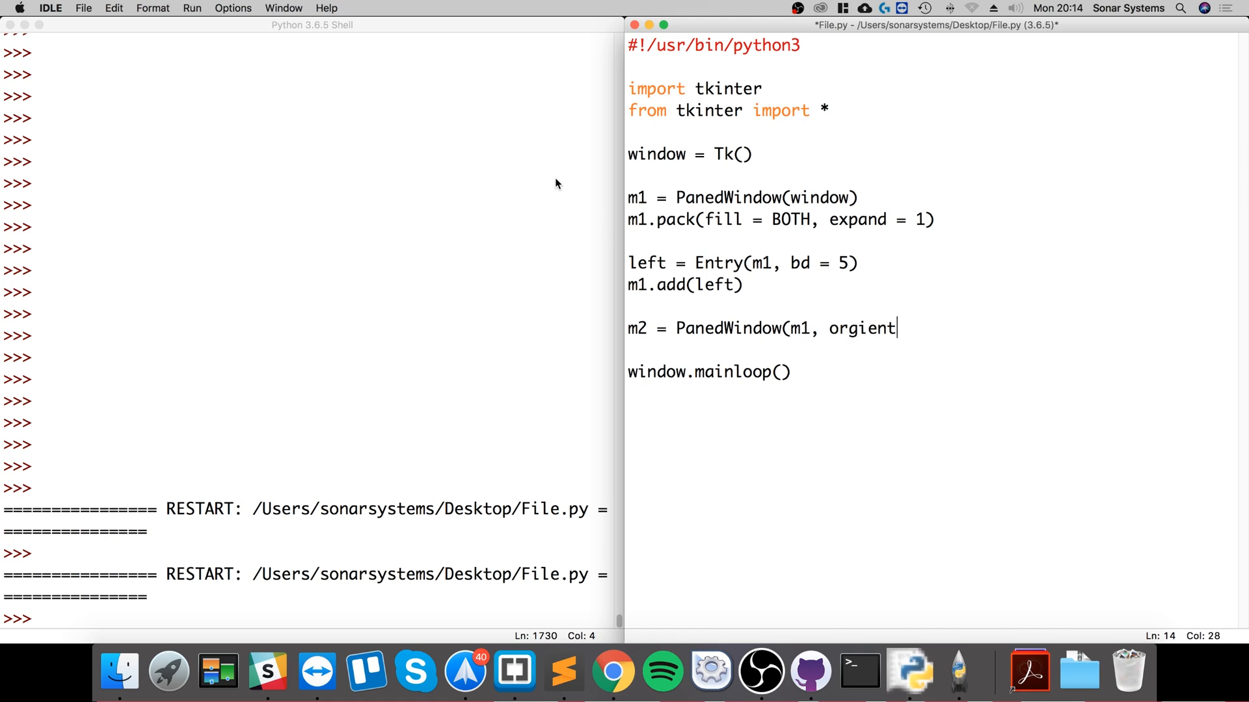
{"action": "key", "text": "Backspace"}
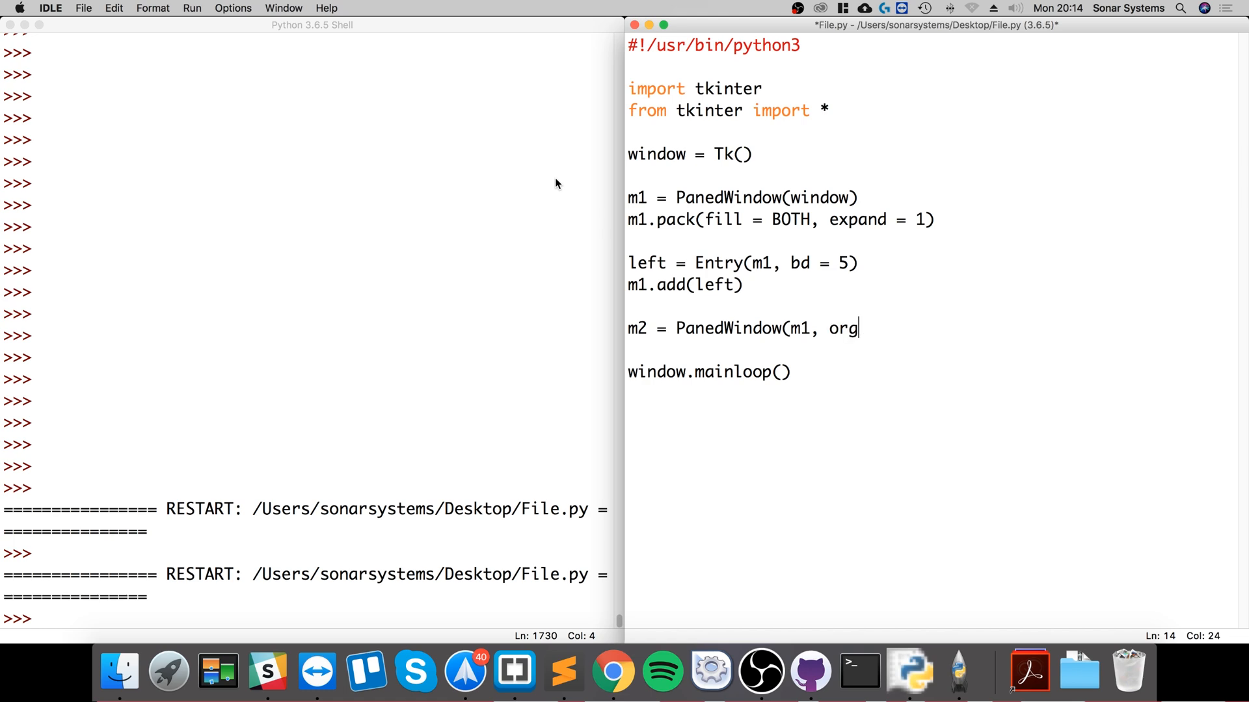
{"action": "type", "text": "ient,"}
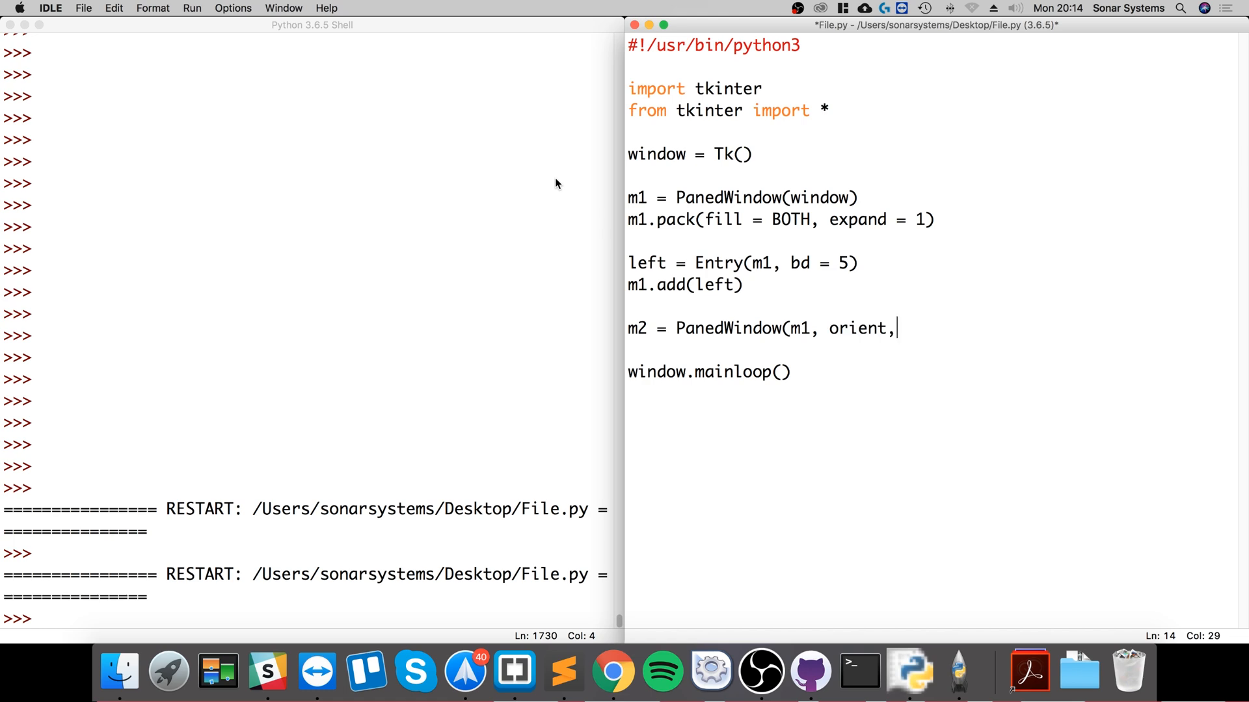
{"action": "type", "text": "= V"}
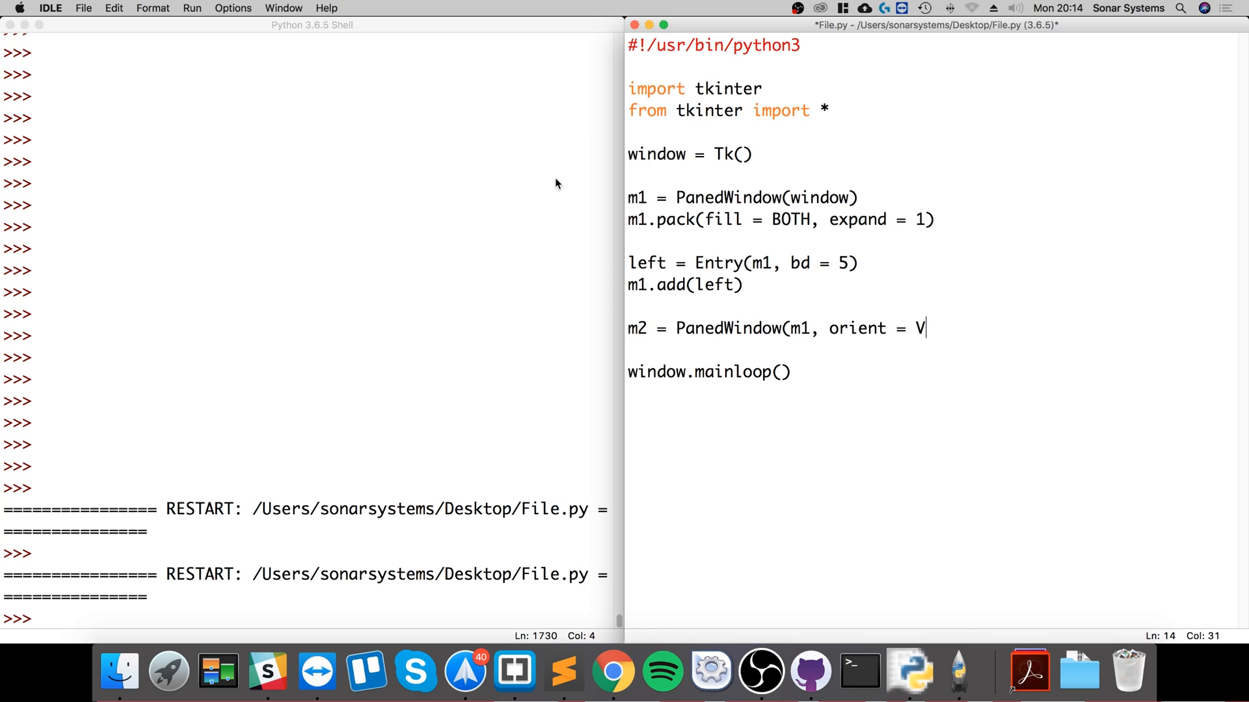
{"action": "type", "text": "ERTICAL)"}
{"action": "left_click", "coordinate": [933, 350]}
{"action": "type", "text": "m1.add"}
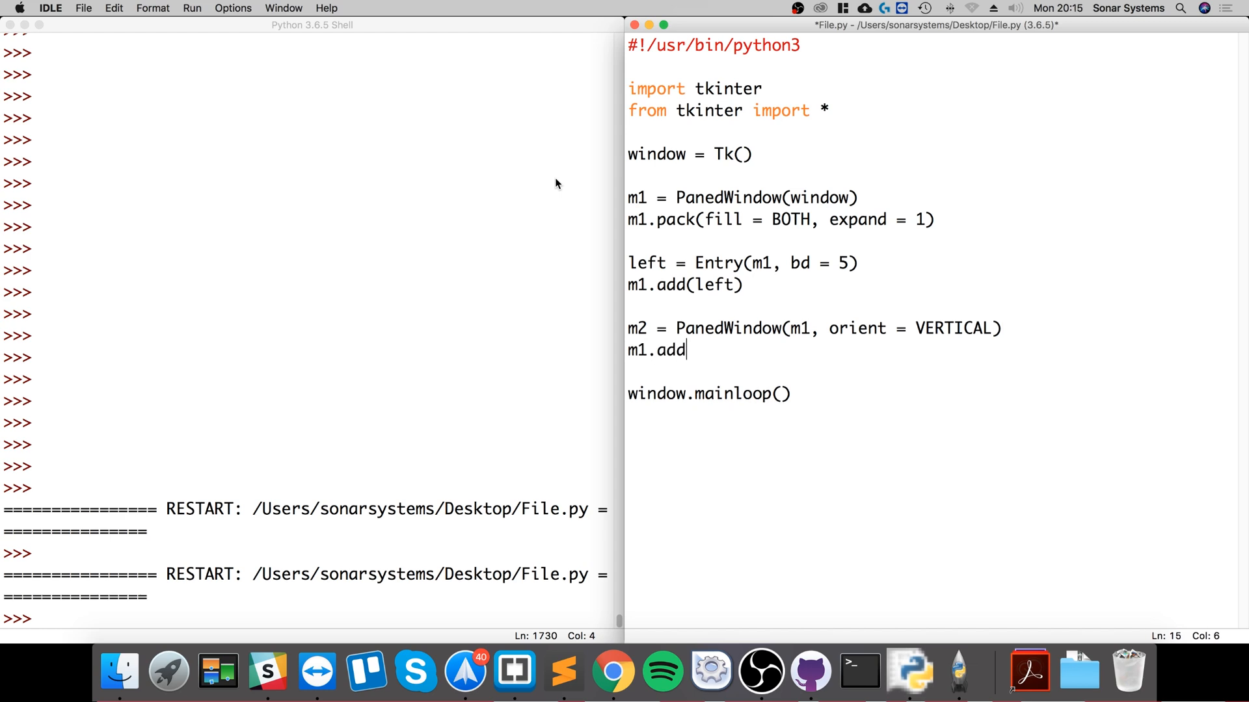
{"action": "type", "text": "(m2)"}
{"action": "type", "text": "top = S"}
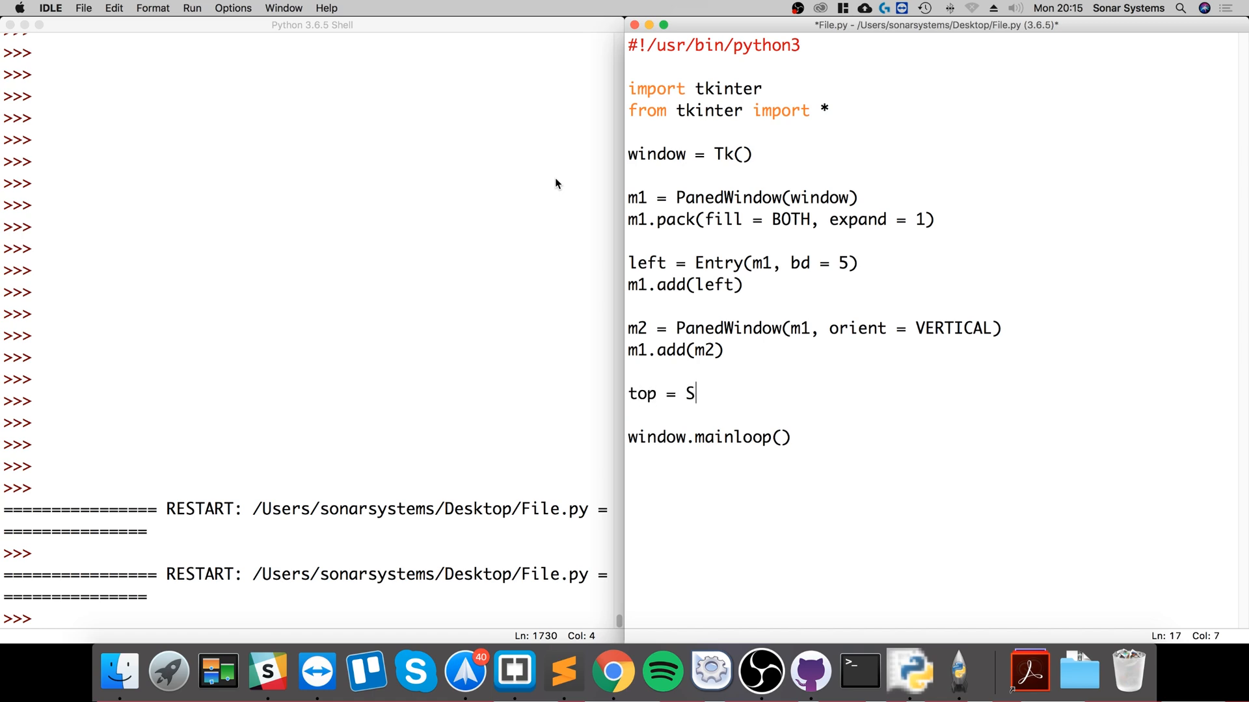
- Write top = Scale(m2, orient = HORIZONTAL) and m2.add(top), then start a new line
{"action": "type", "text": "cale()"}
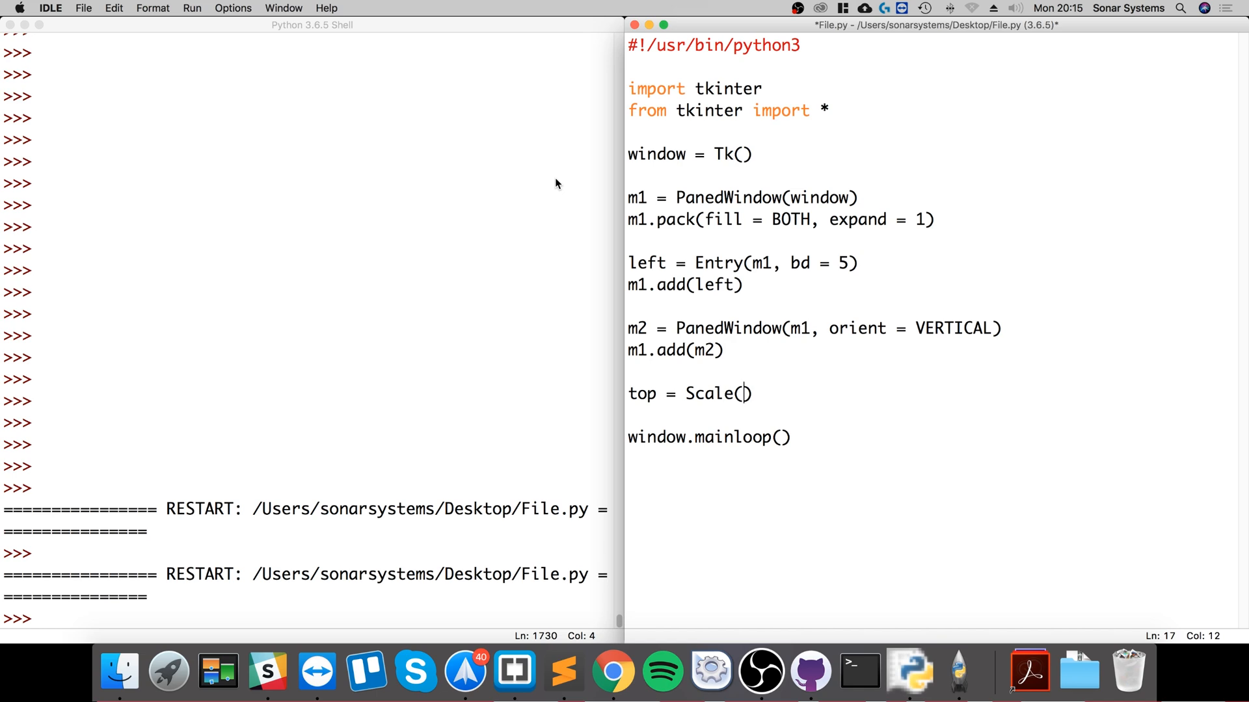
{"action": "type", "text": "m2"}
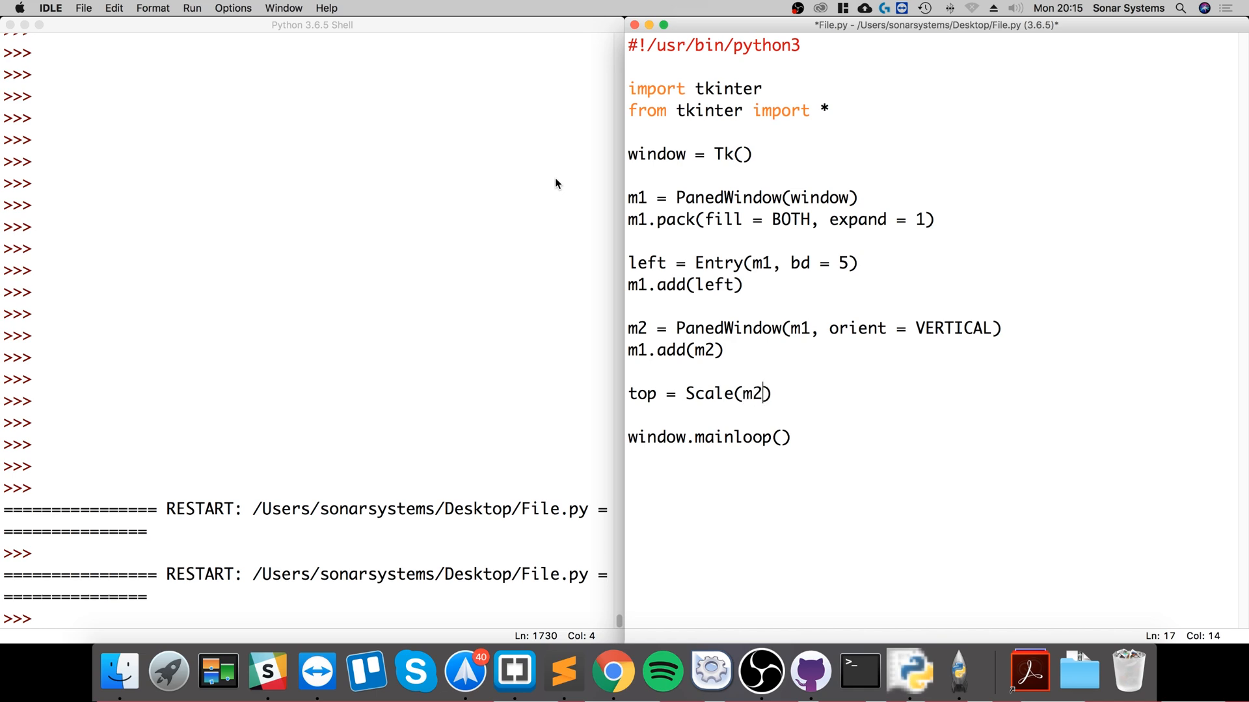
{"action": "type", "text": ", orient"}
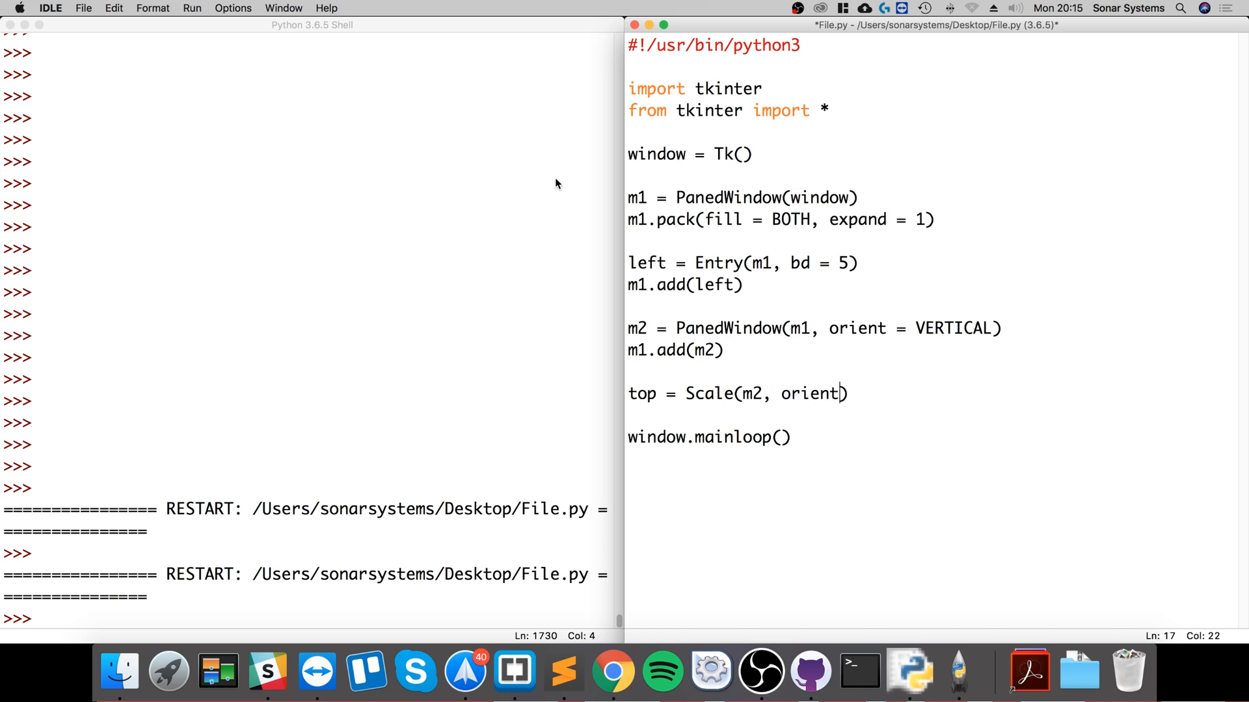
{"action": "type", "text": "= HOR"}
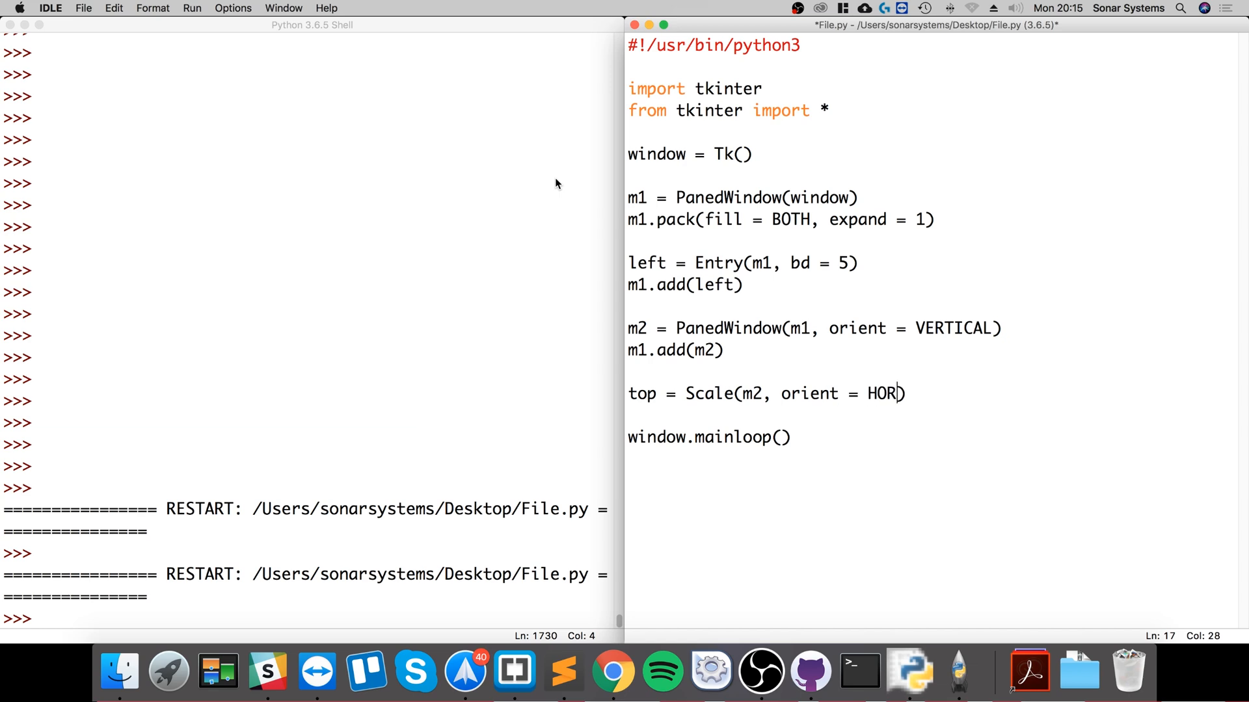
{"action": "type", "text": "IZONTAL"}
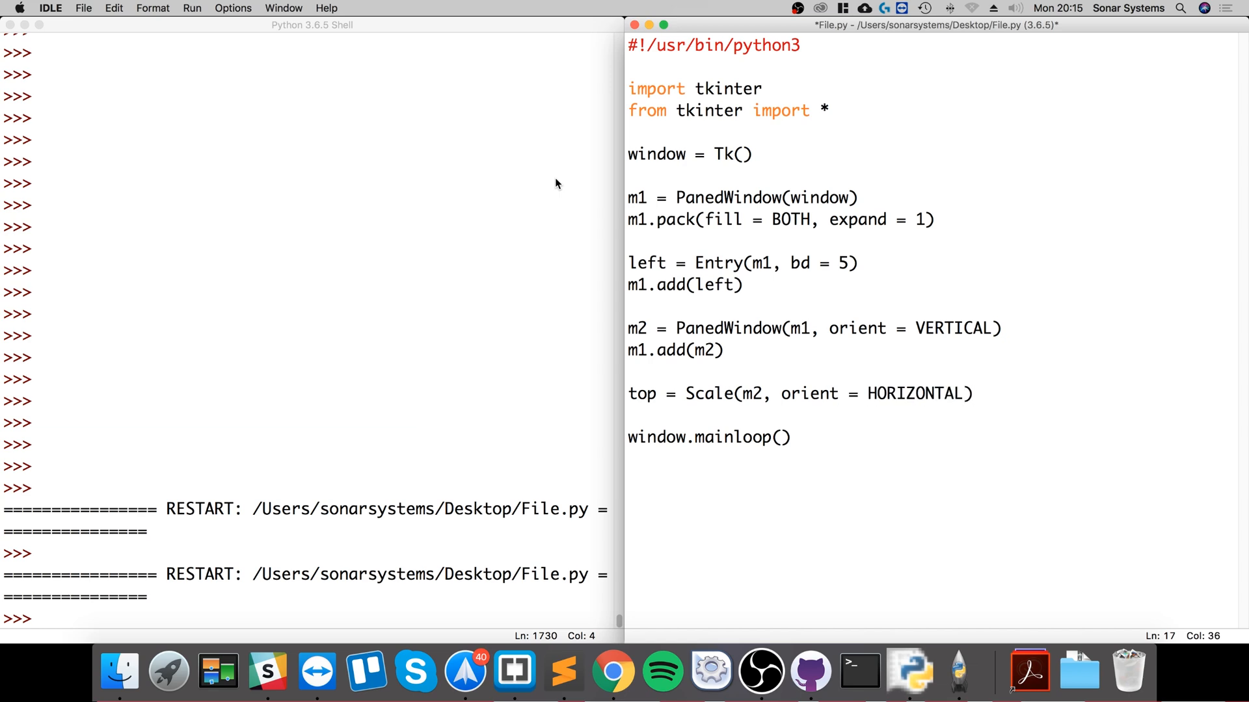
{"action": "type", "text": "m2.add"}
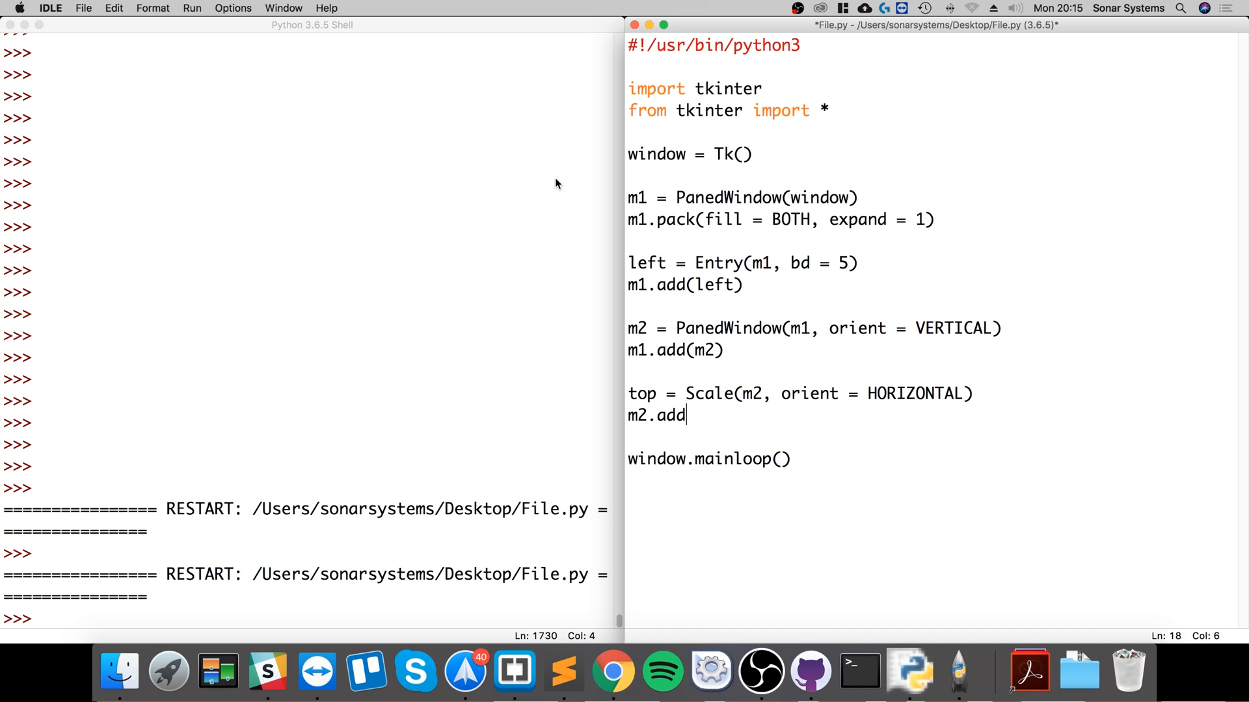
{"action": "type", "text": "(top)"}
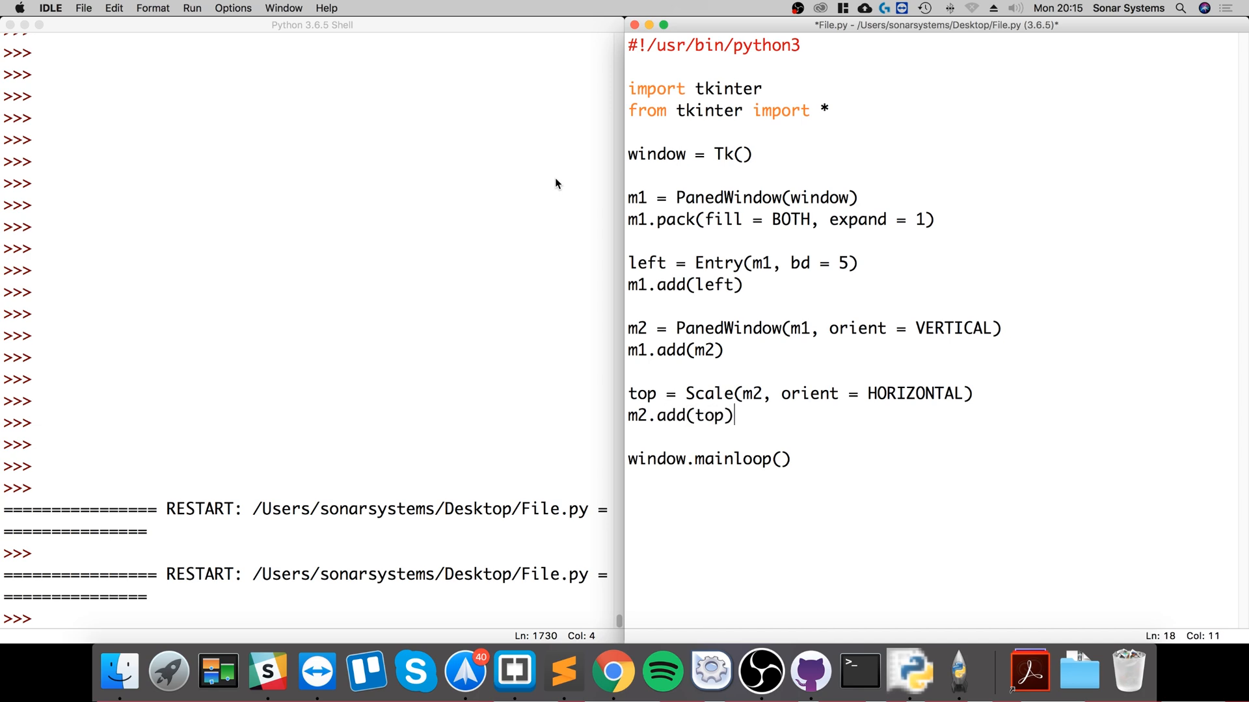
{"action": "key", "text": "Return"}
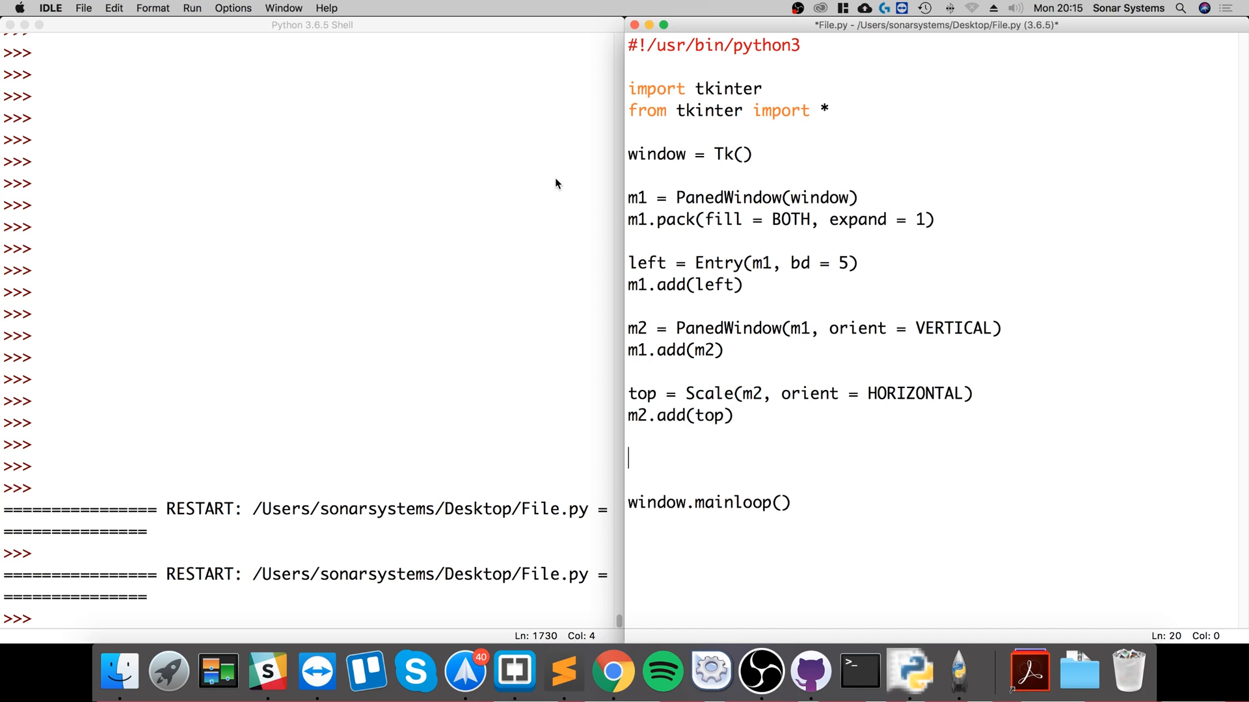
- Write btn = Button(m2, text = "OK") and m2.add(btn)
{"action": "type", "text": "bottom"}
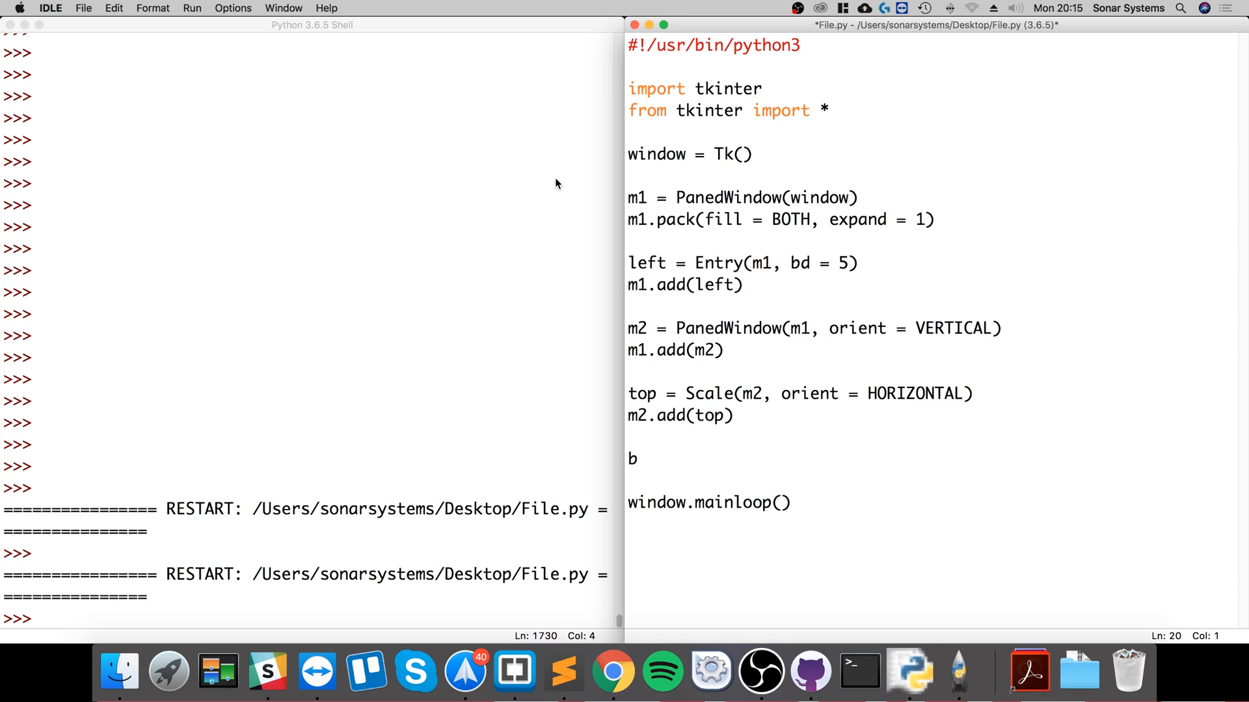
{"action": "type", "text": "tn"}
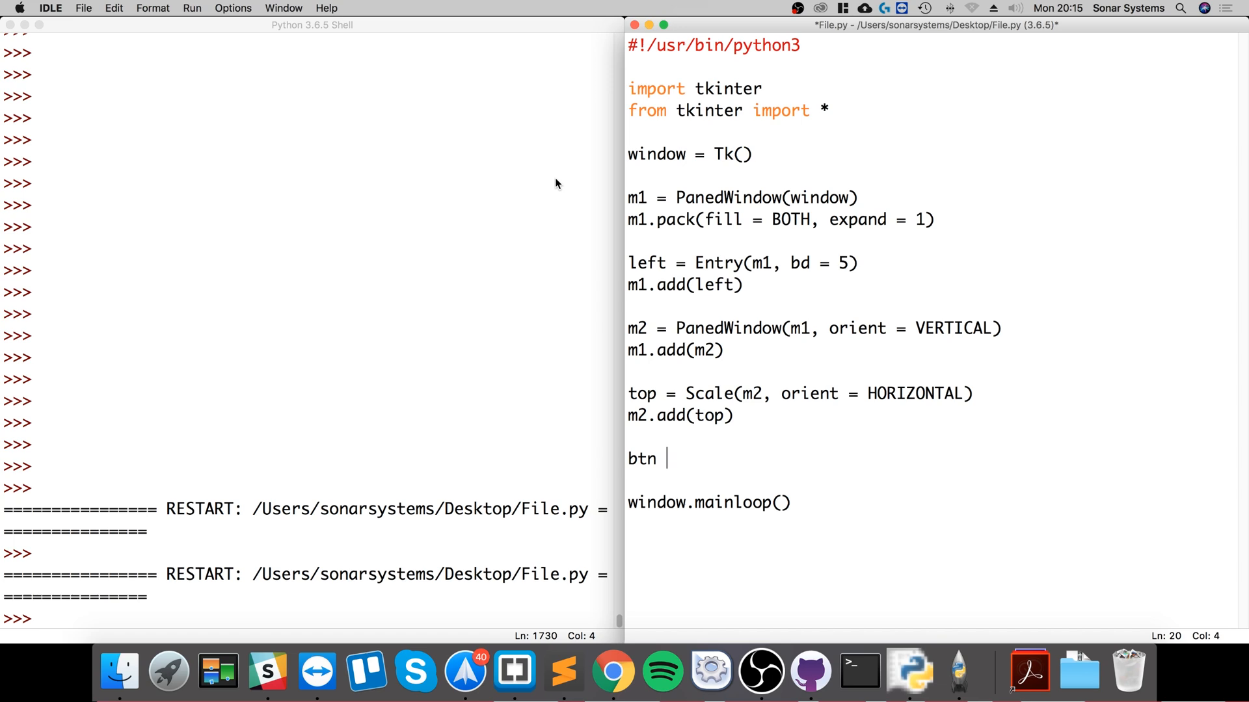
{"action": "type", "text": "= Bu"}
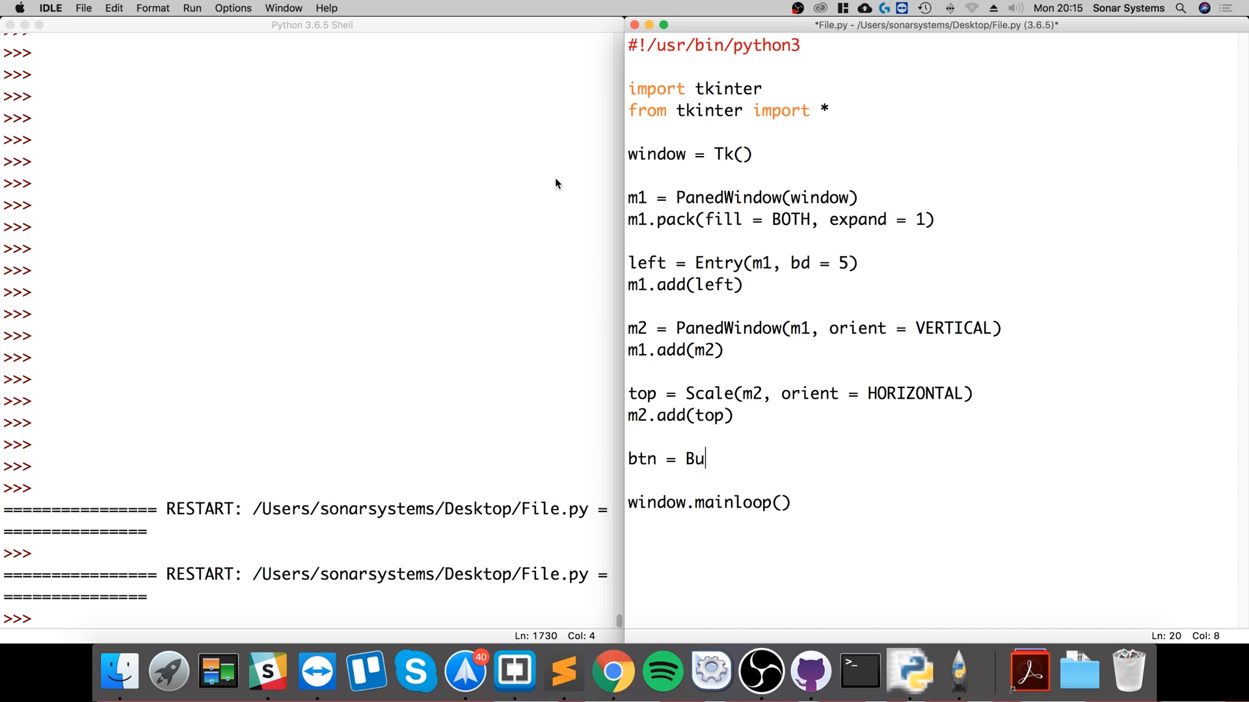
{"action": "type", "text": "tton*"}
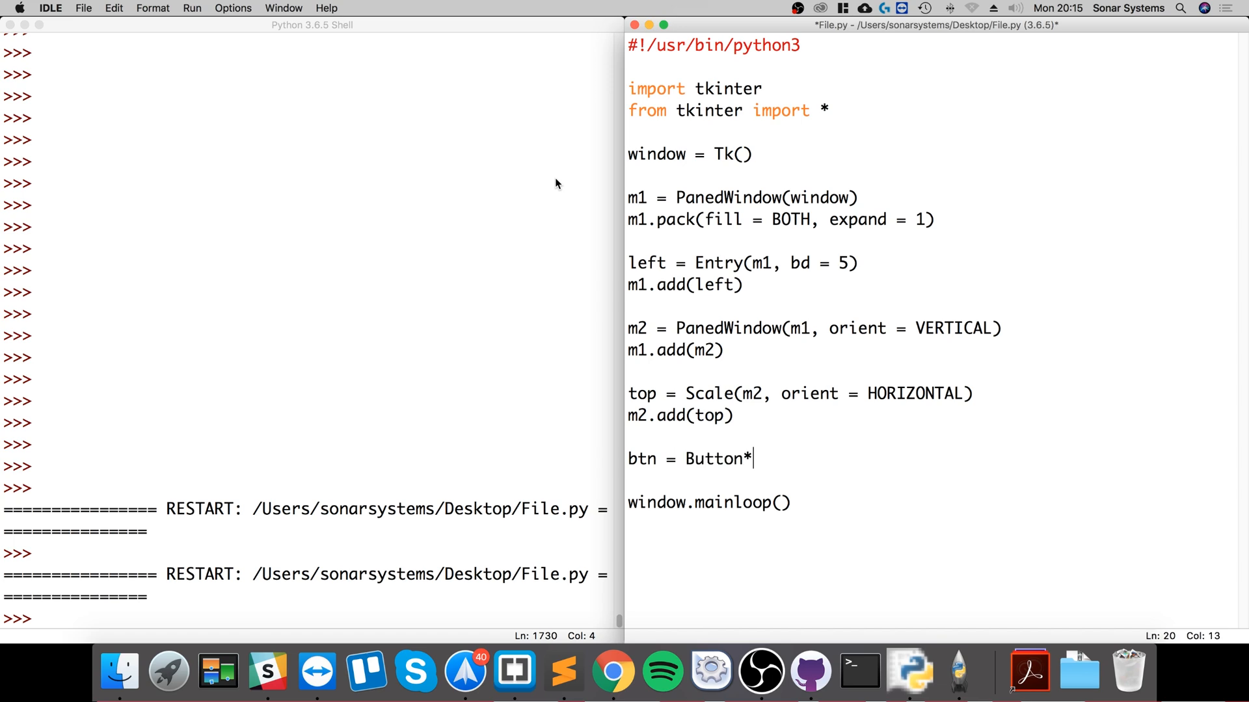
{"action": "type", "text": "(m2,"}
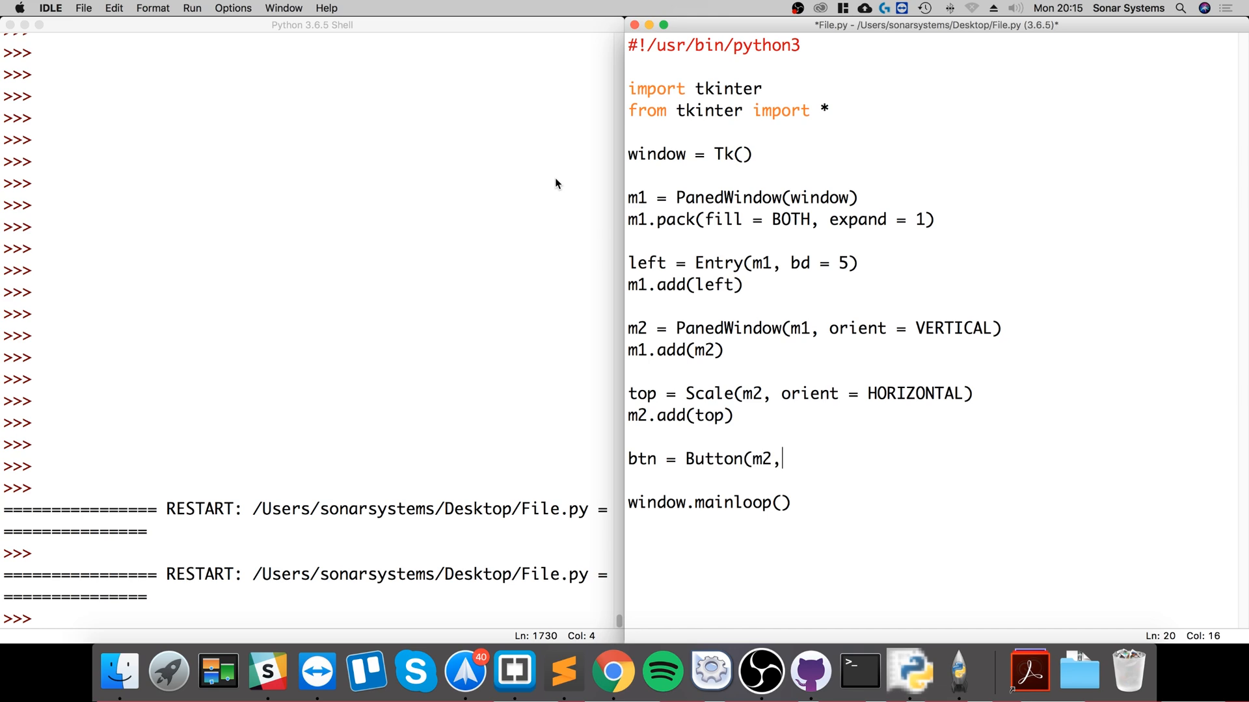
{"action": "type", "text": "text ="}
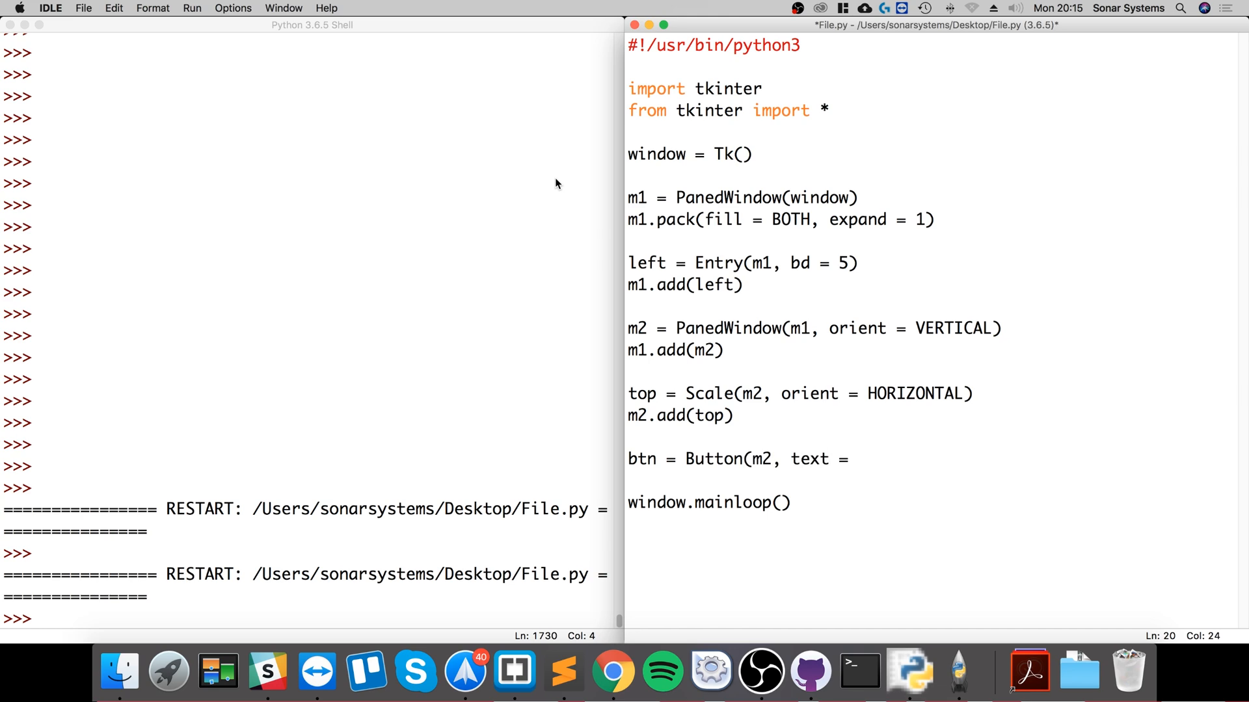
{"action": "type", "text": "\"OK\""}
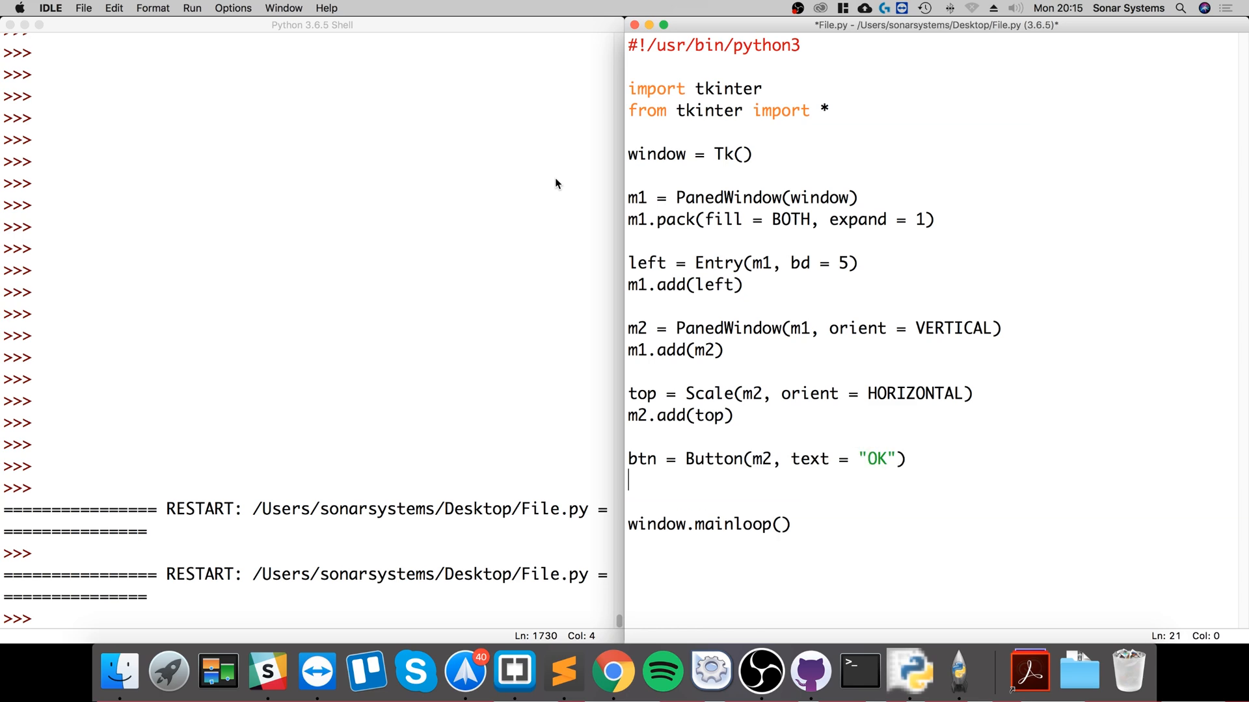
{"action": "type", "text": "m2.add("}
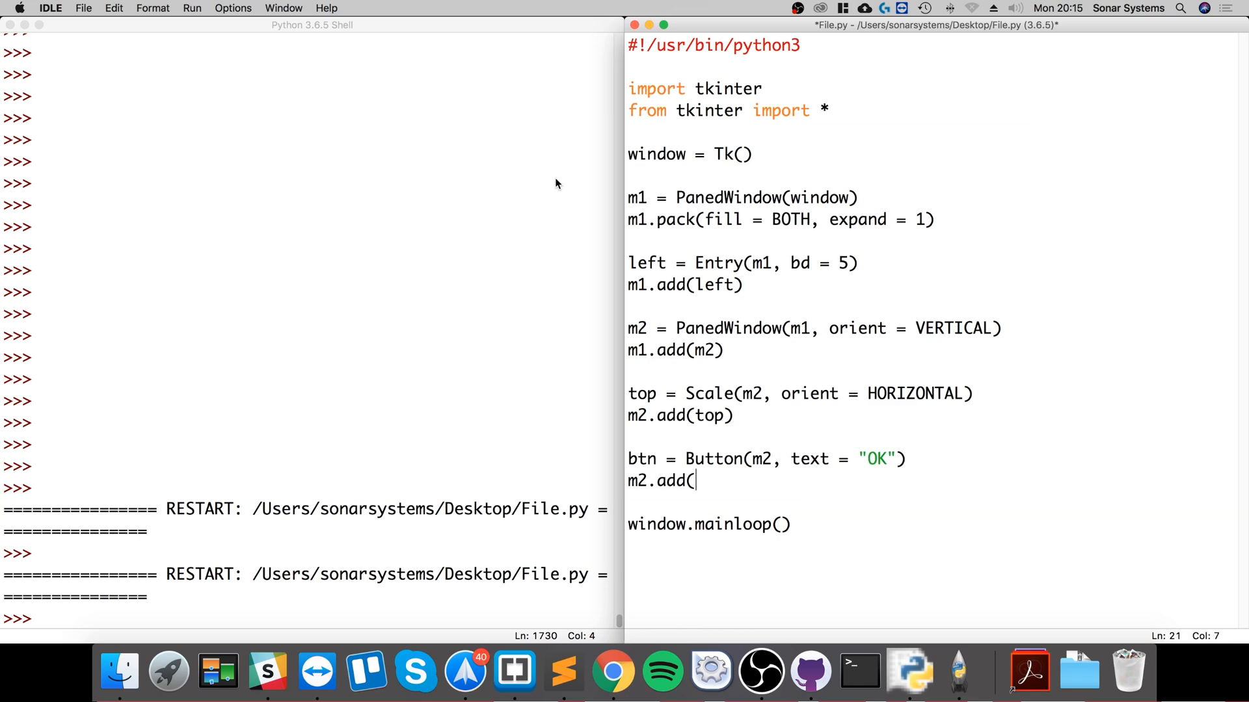
{"action": "type", "text": "btn)"}
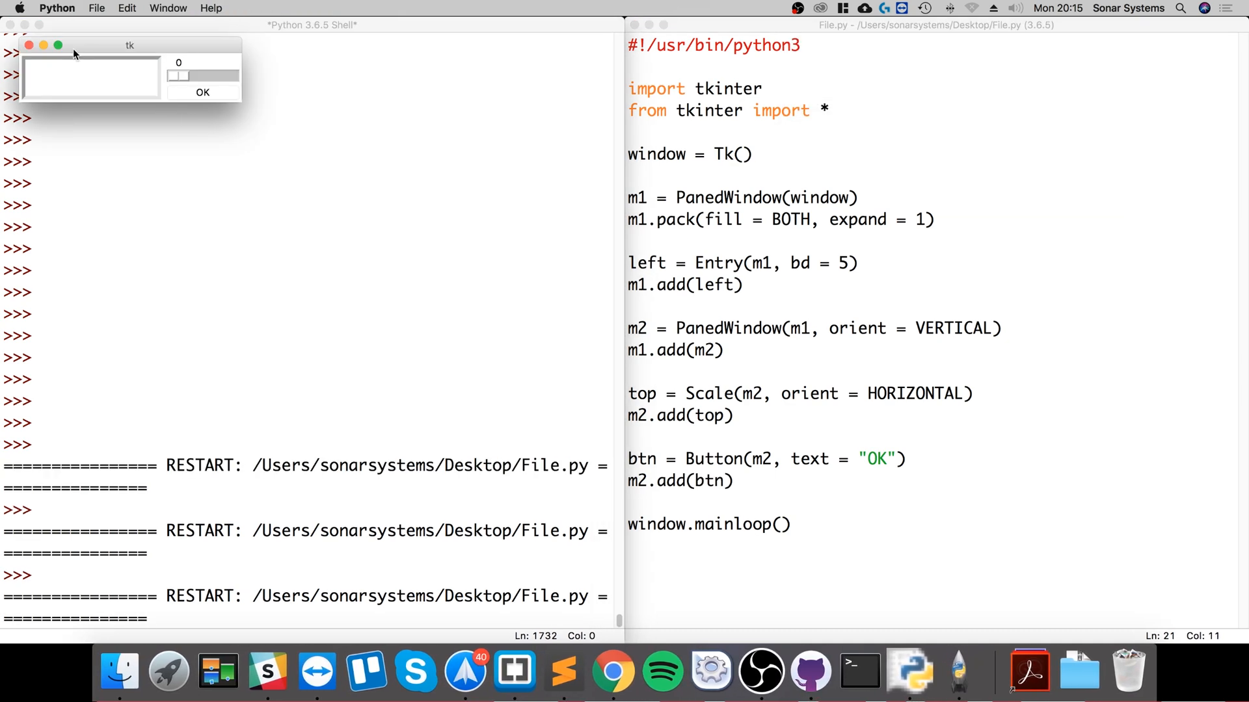
- Slide the running window's horizontal scale up and back down, then close the window
{"action": "left_click_drag", "start_coordinate": [173, 75], "coordinate": [201, 75]}
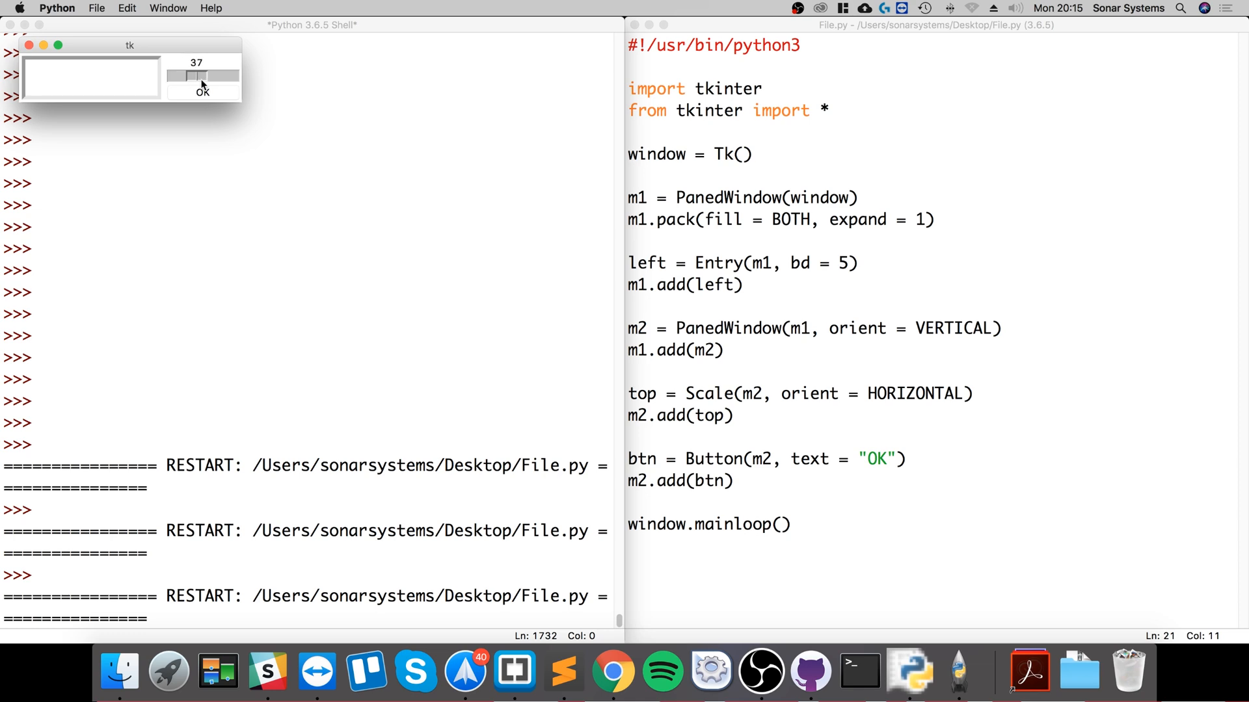
{"action": "left_click_drag", "start_coordinate": [199, 77], "coordinate": [173, 77]}
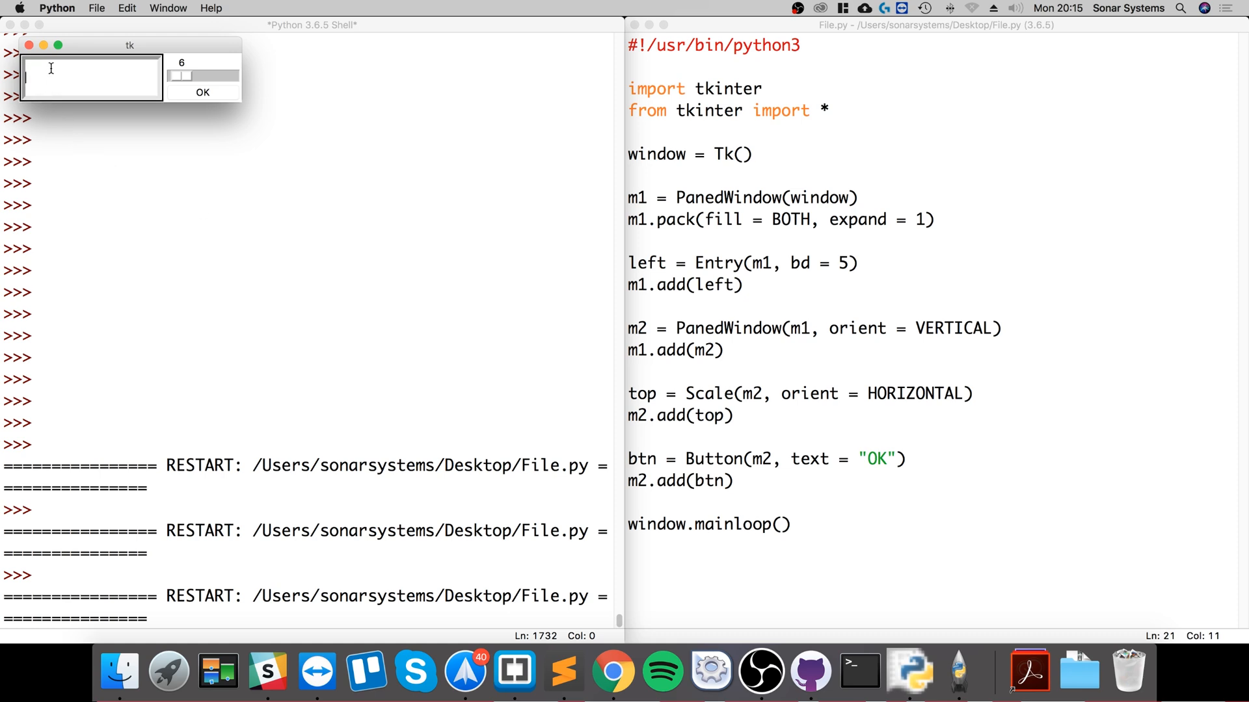
{"action": "mouse_move", "coordinate": [189, 59]}
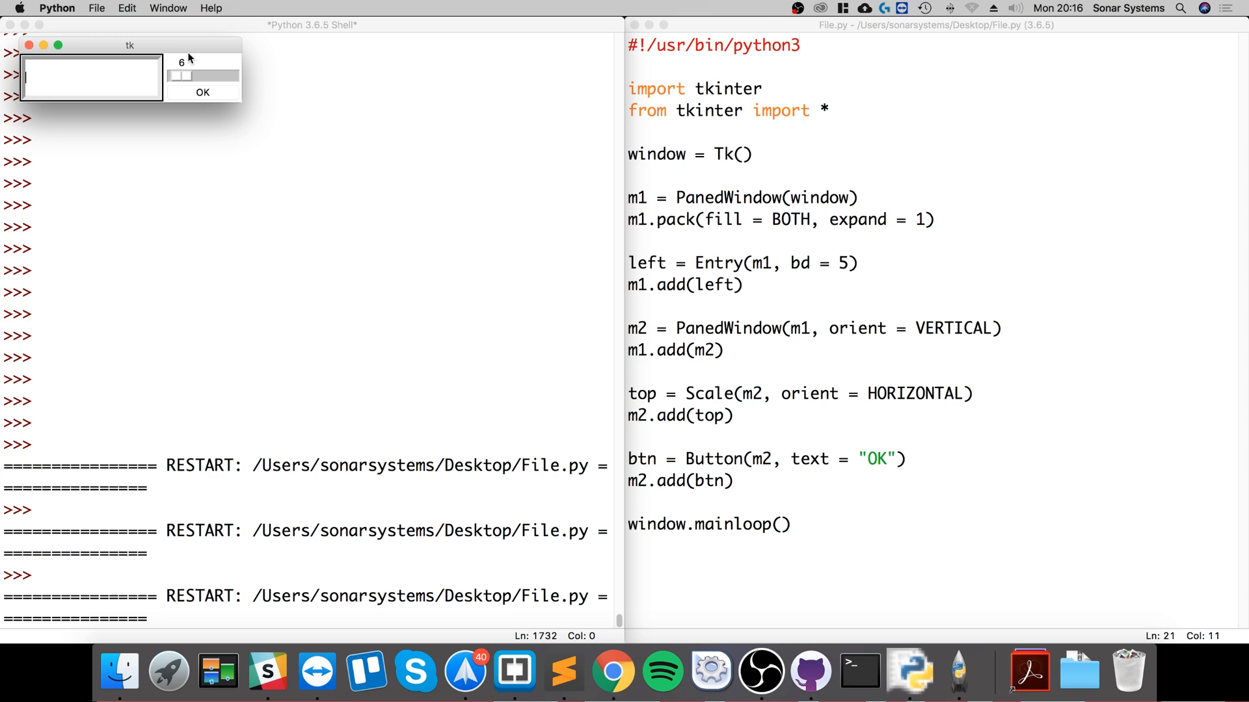
{"action": "mouse_move", "coordinate": [4, 49]}
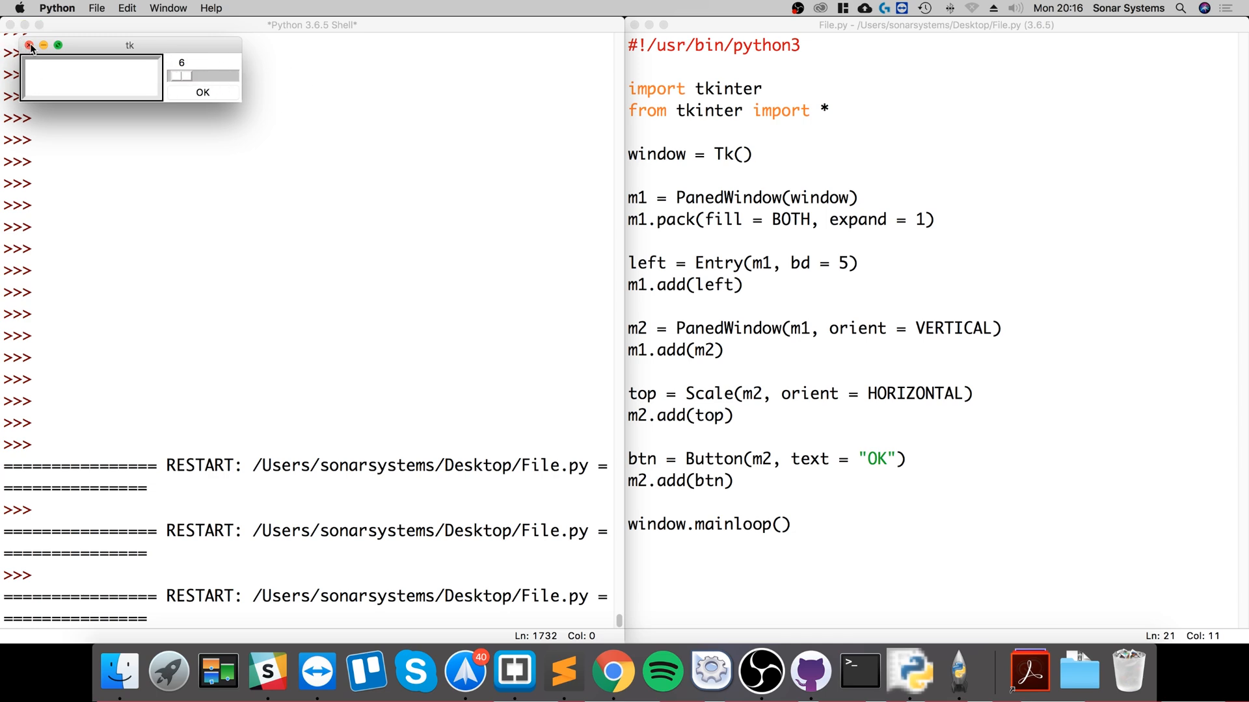
{"action": "left_click", "coordinate": [29, 46]}
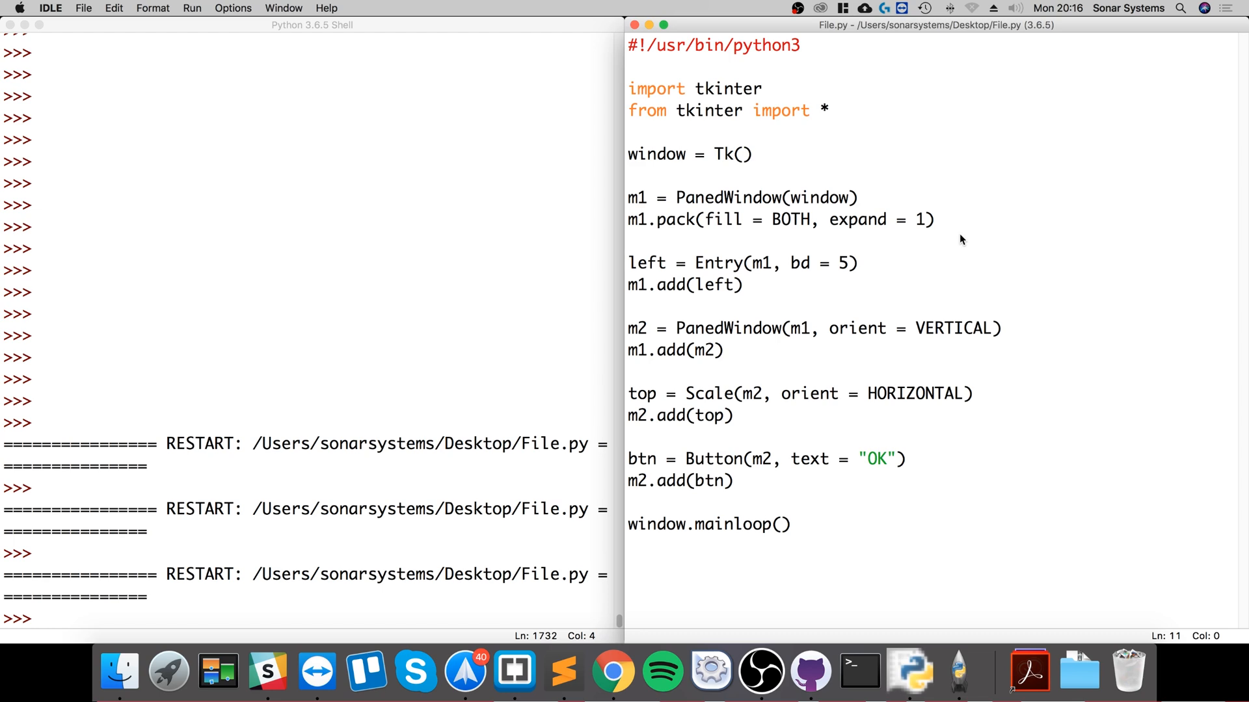
{"action": "left_click", "coordinate": [630, 262]}
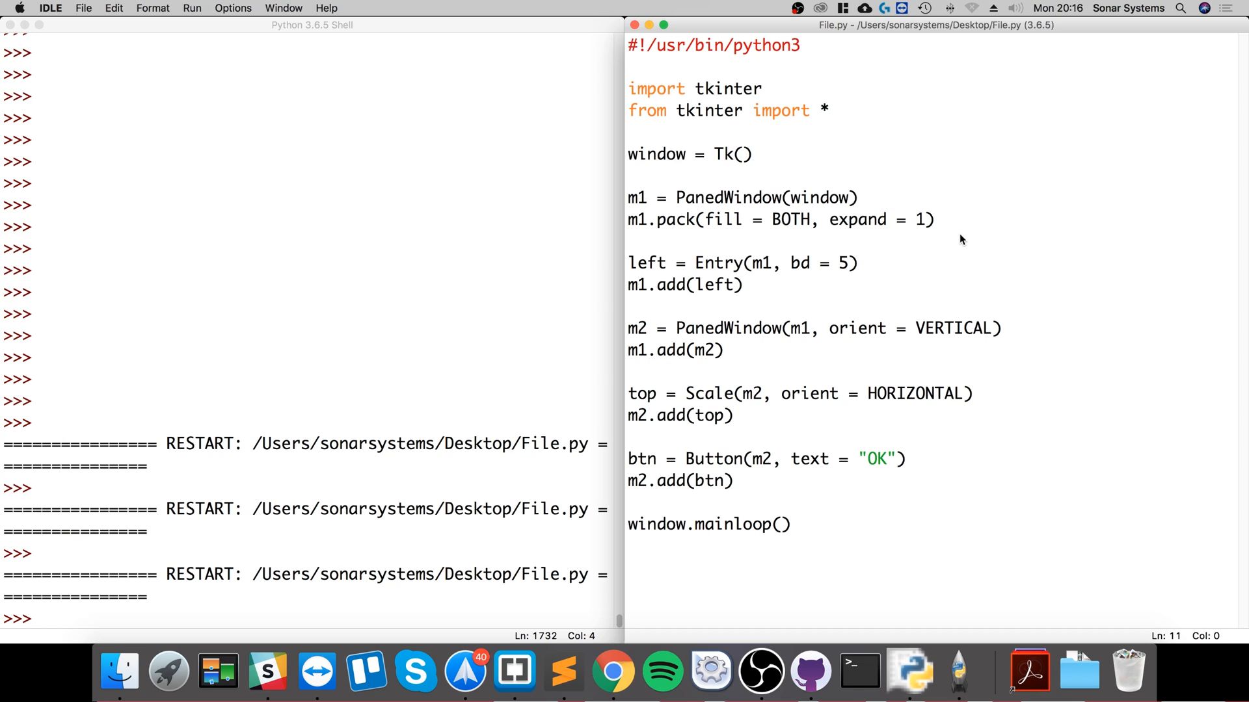
{"action": "left_click", "coordinate": [629, 263]}
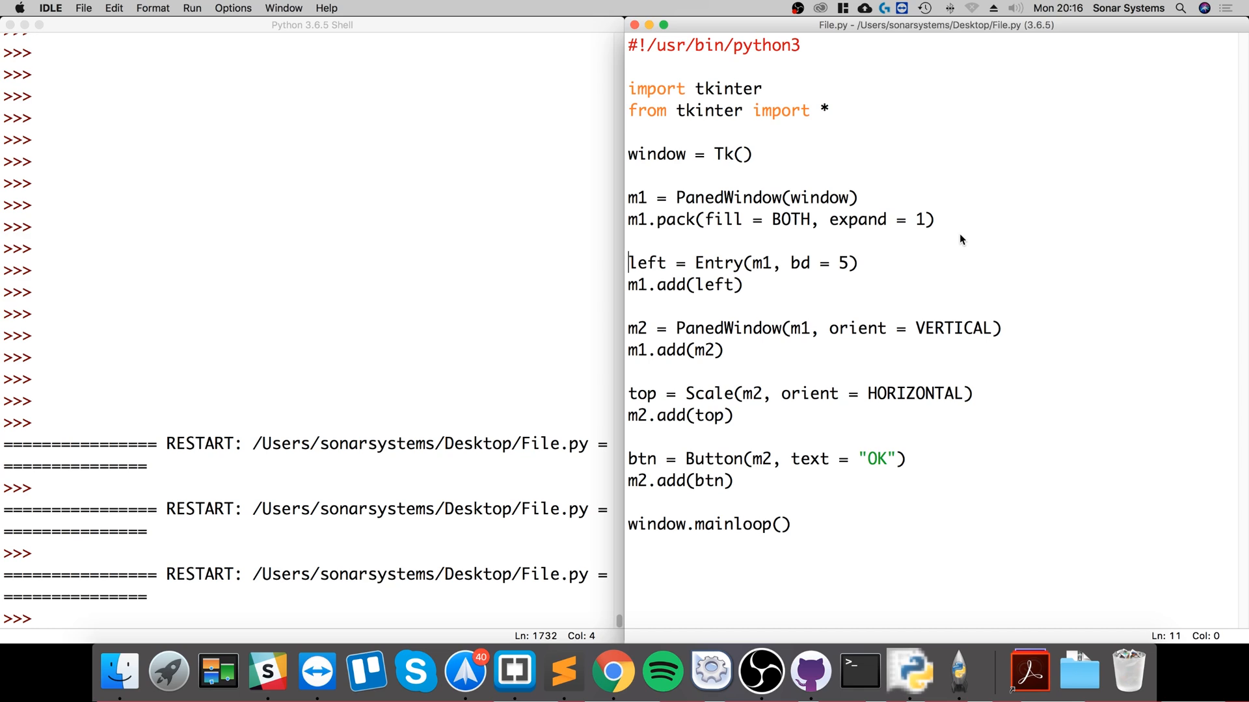